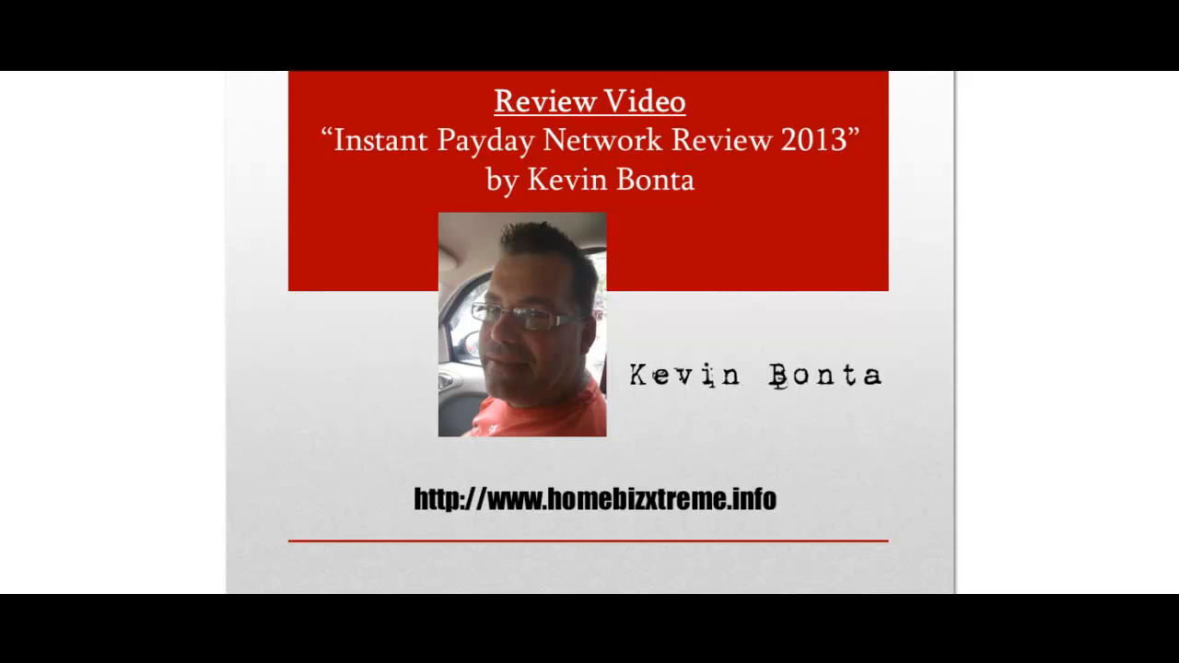
mouse_move(1123, 511)
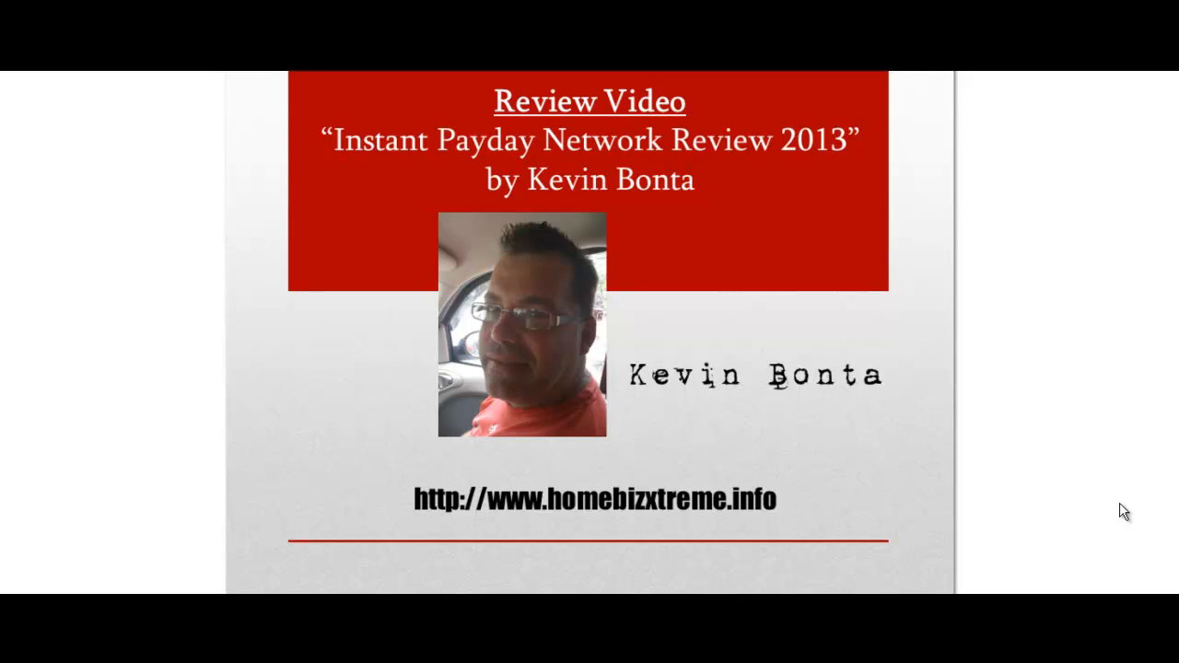
mouse_move(1065, 200)
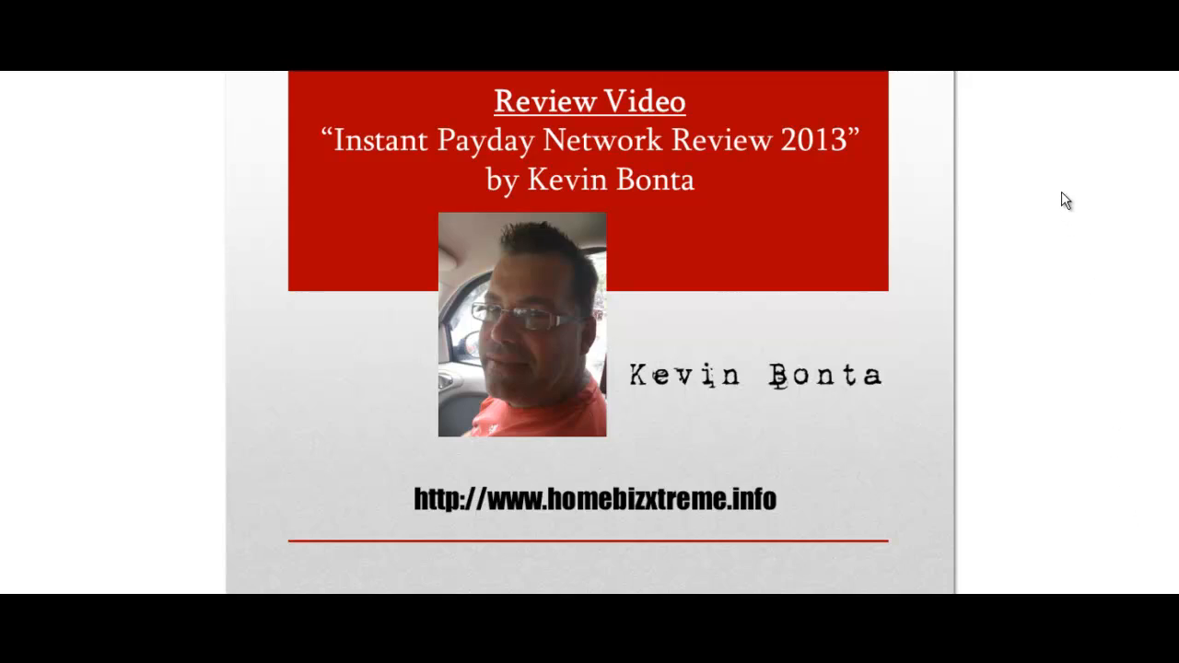
mouse_move(1108, 166)
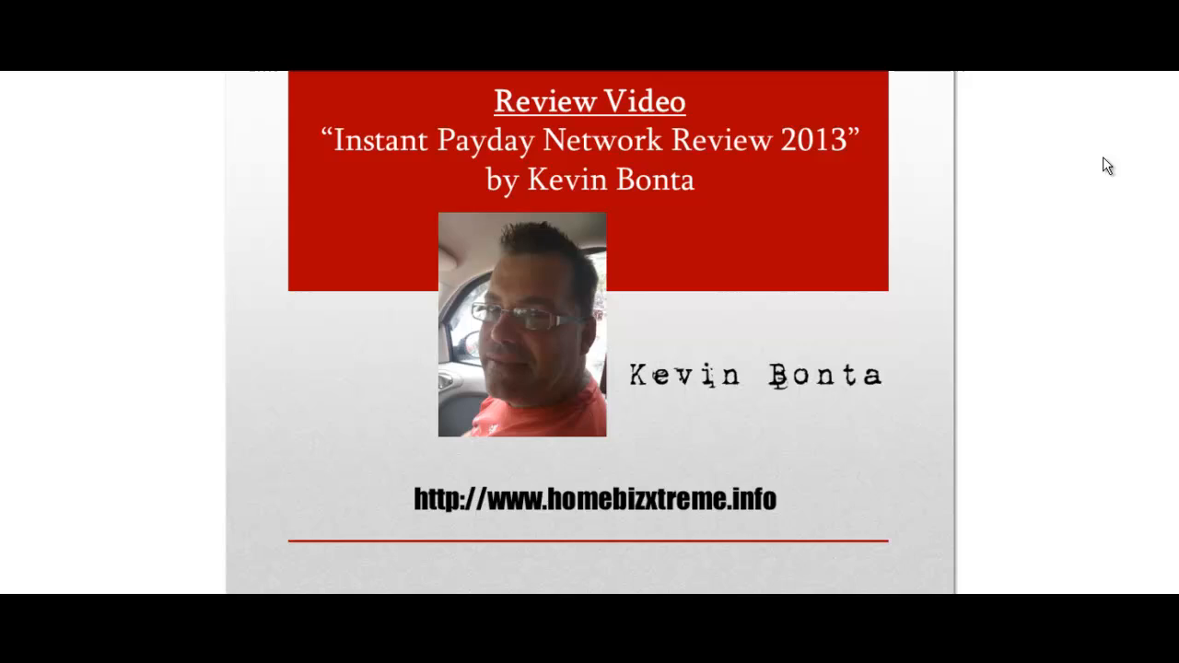
mouse_move(1077, 169)
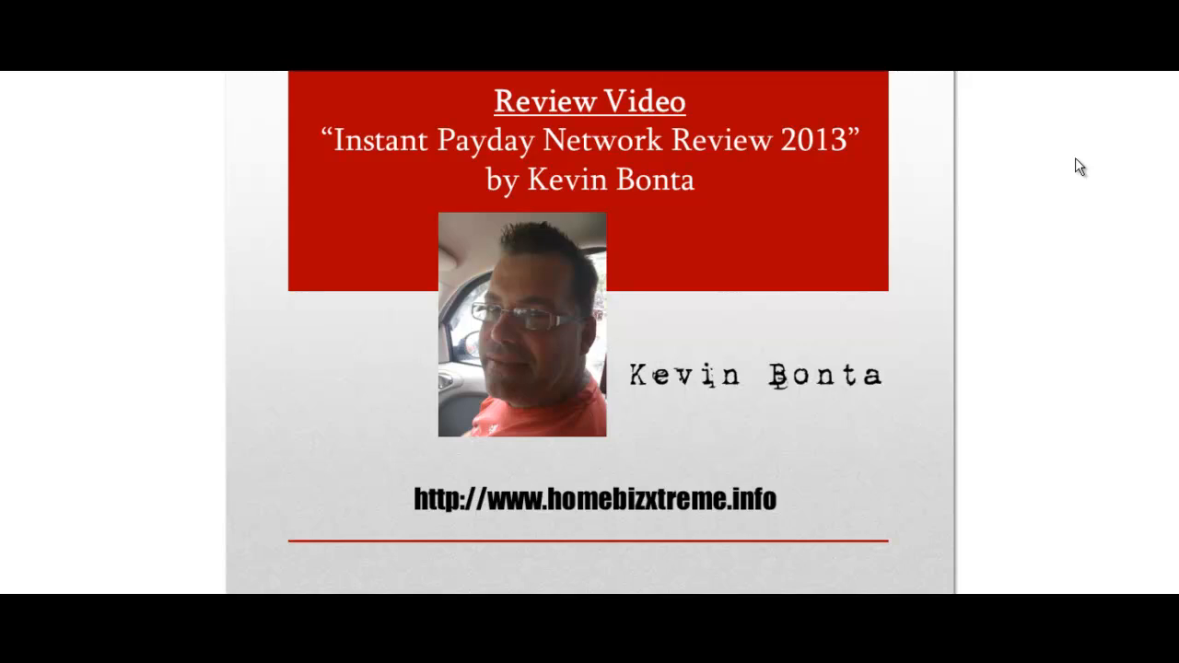
mouse_move(668, 237)
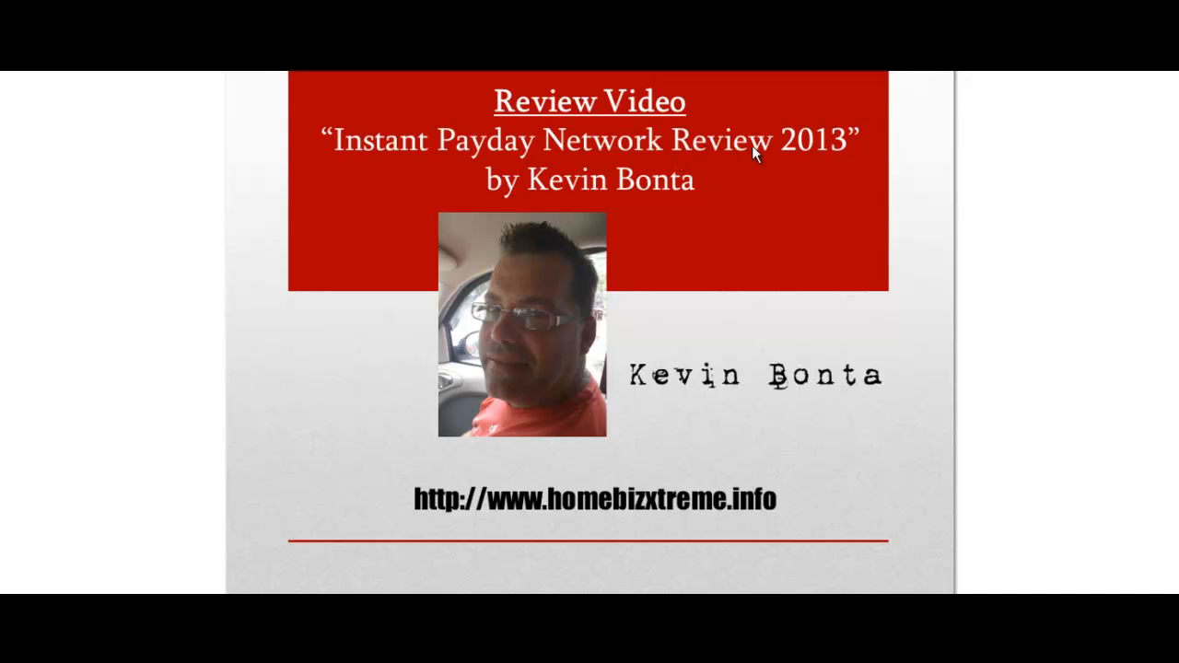
mouse_move(809, 159)
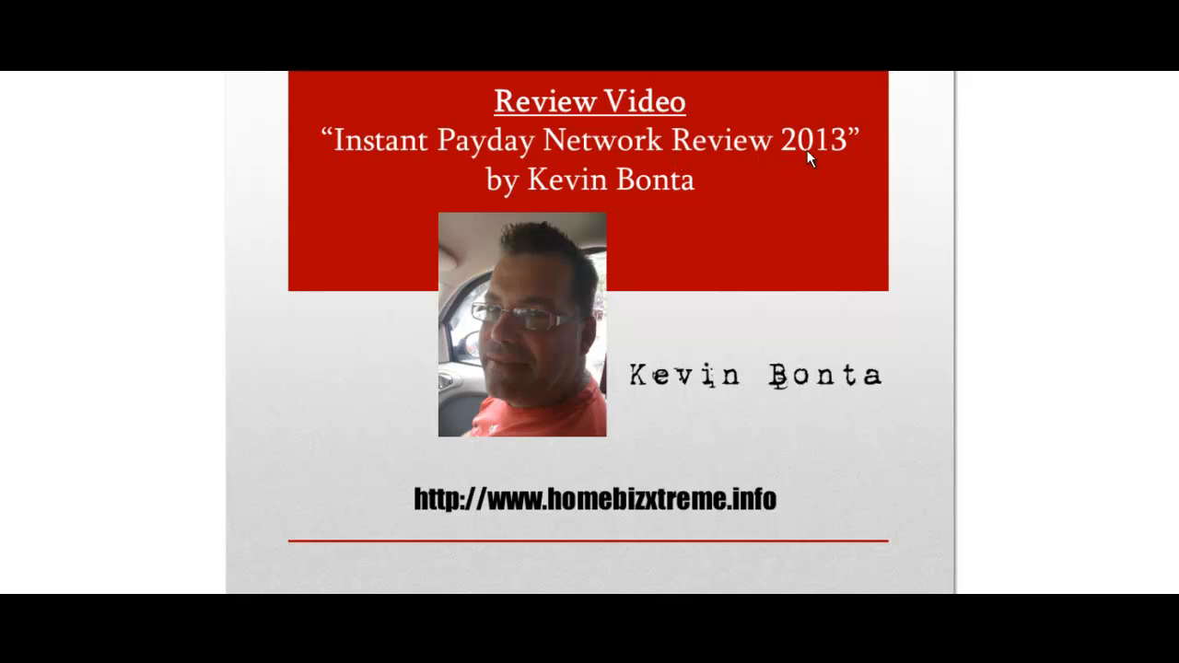
mouse_move(592, 310)
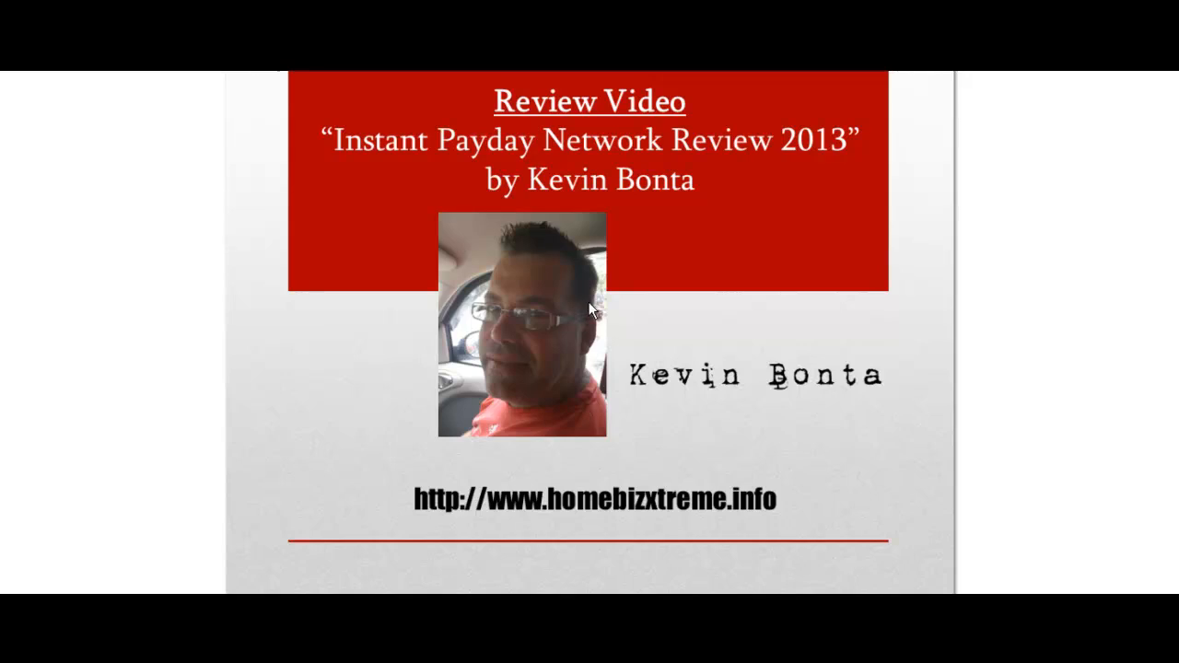
mouse_move(723, 461)
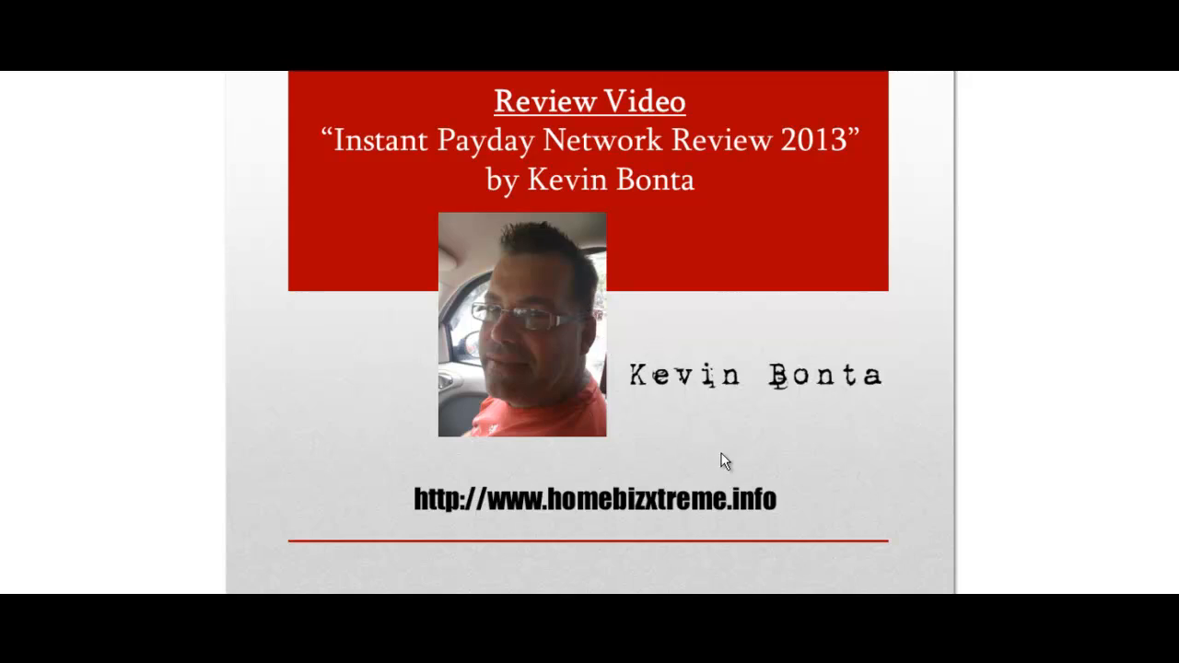
mouse_move(849, 506)
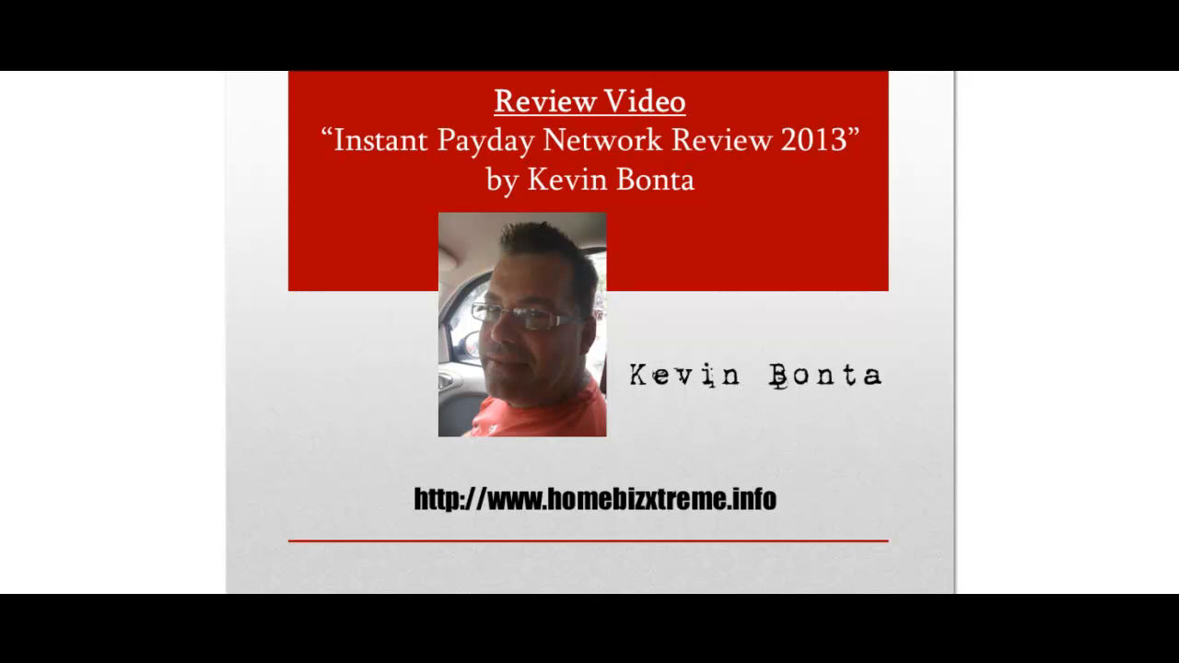
mouse_move(914, 137)
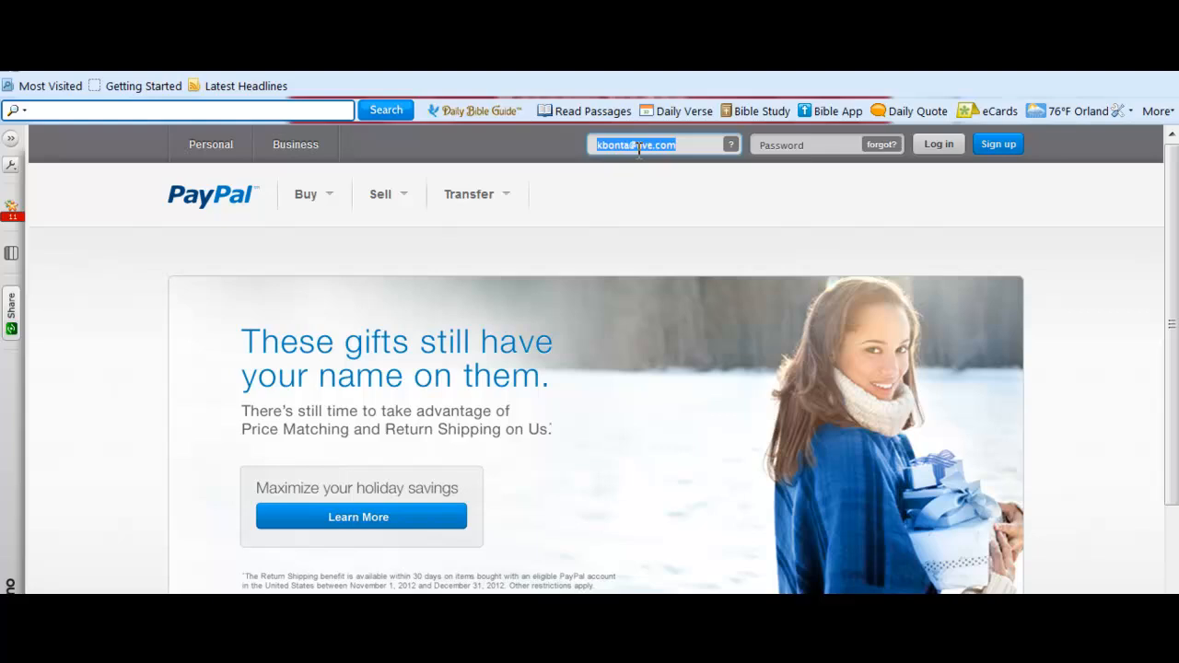
Log in to PayPal with the account email and password.
click(825, 144)
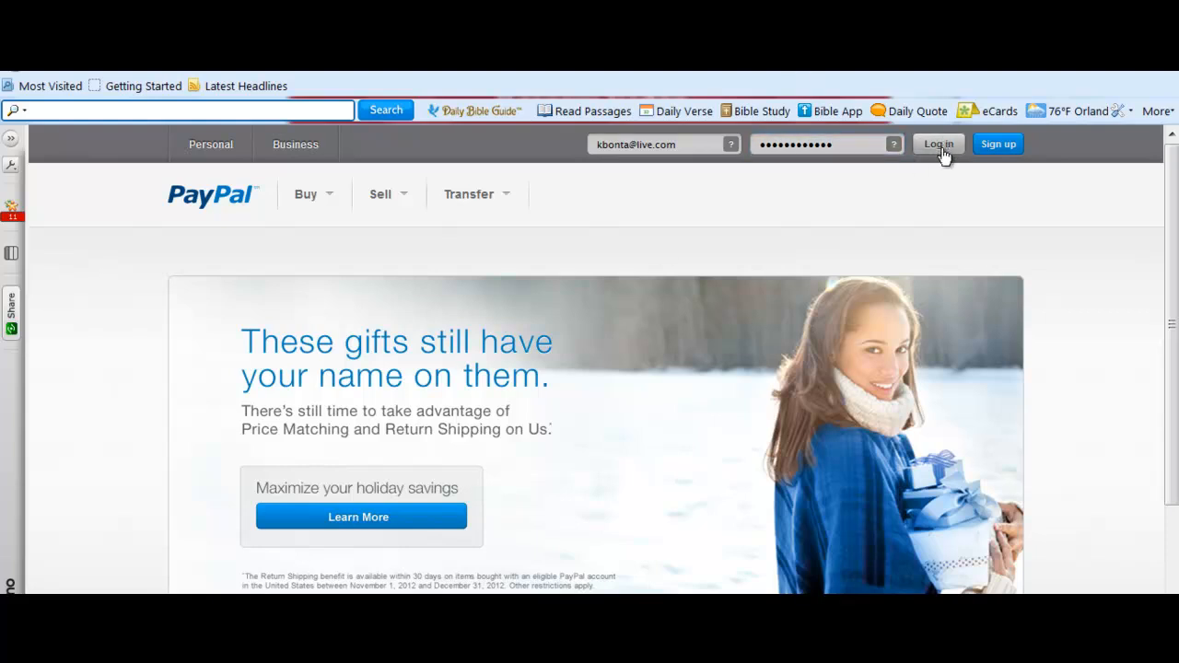
mouse_move(902, 223)
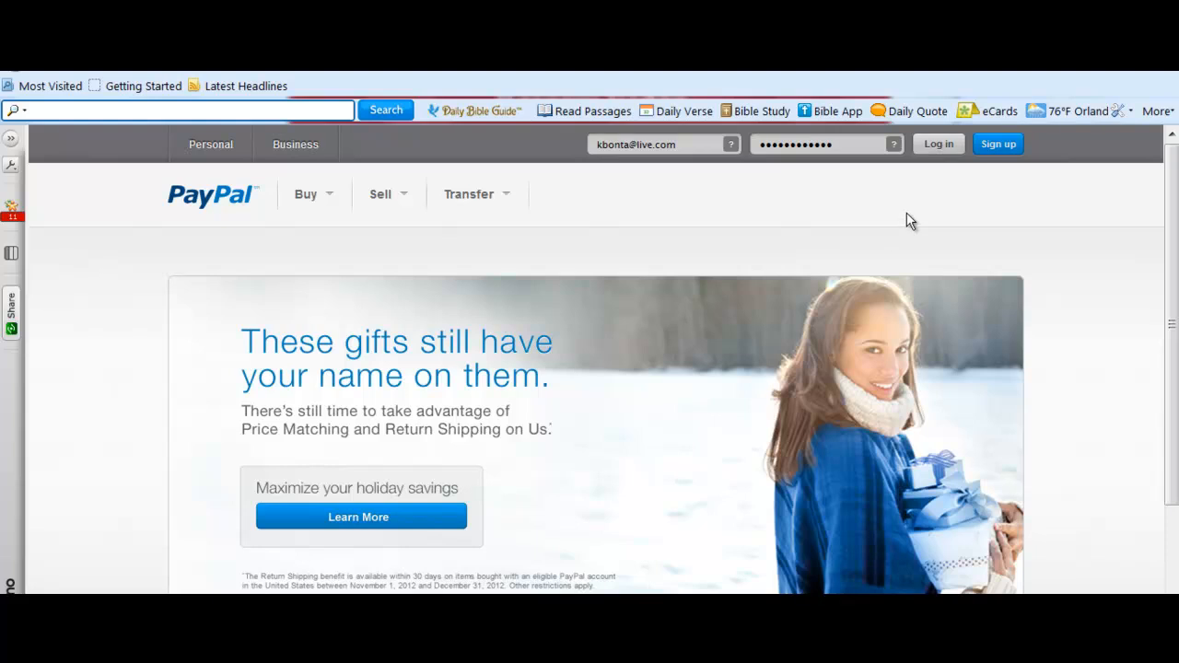
click(938, 144)
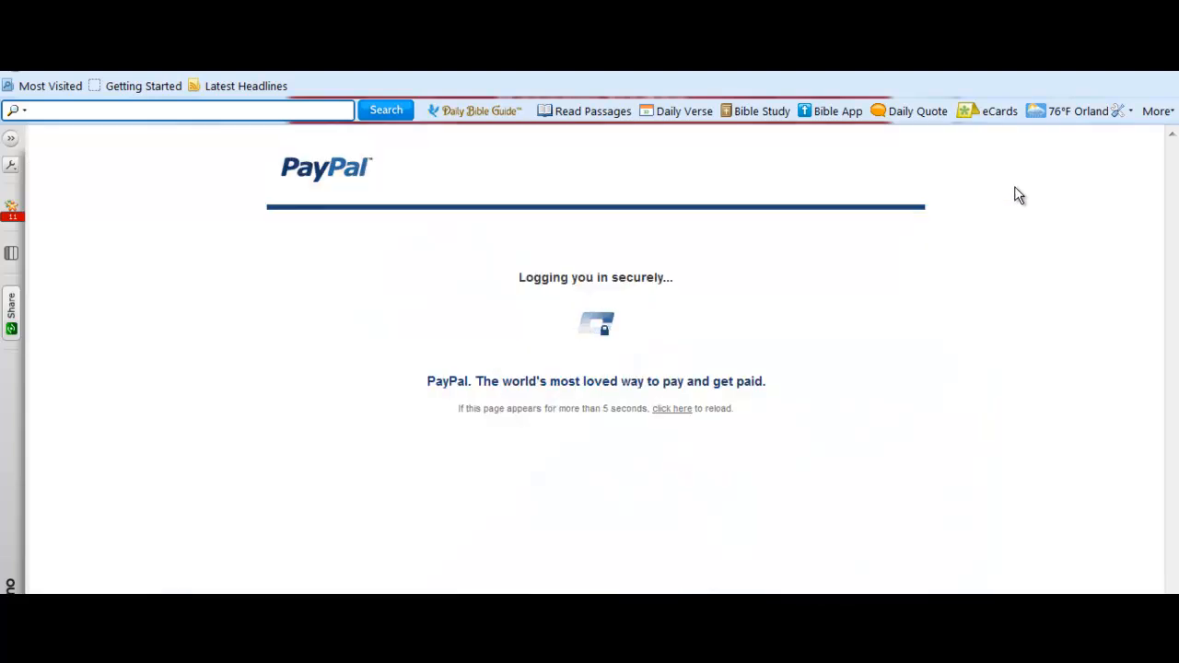
mouse_move(1048, 199)
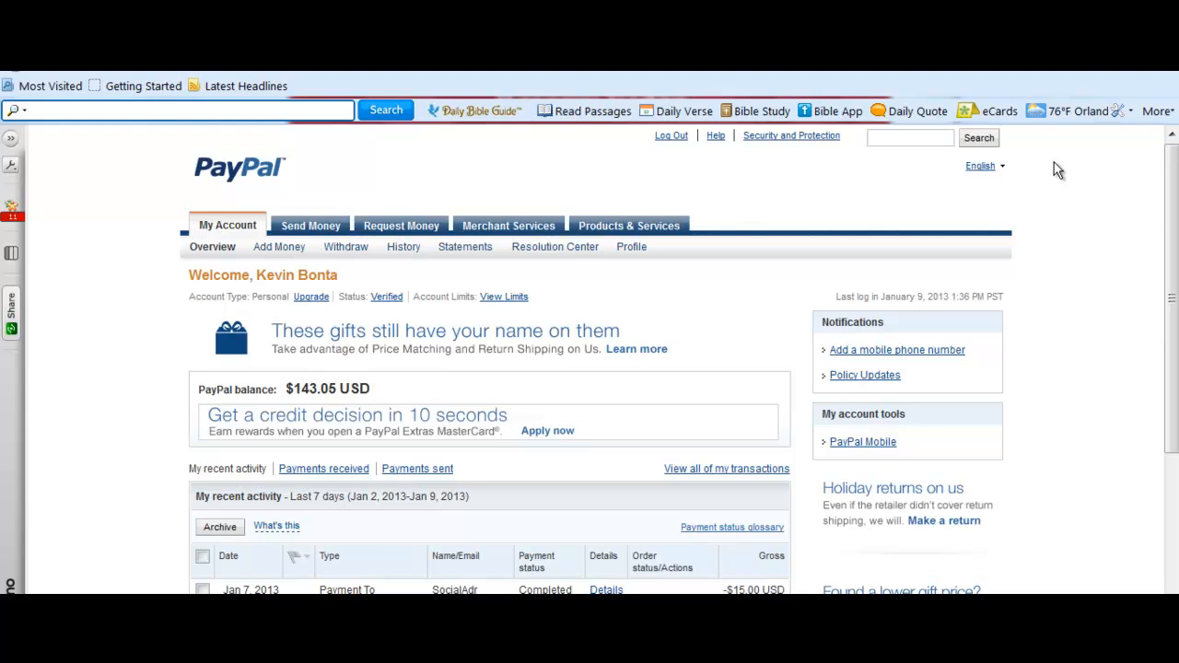
mouse_move(1118, 259)
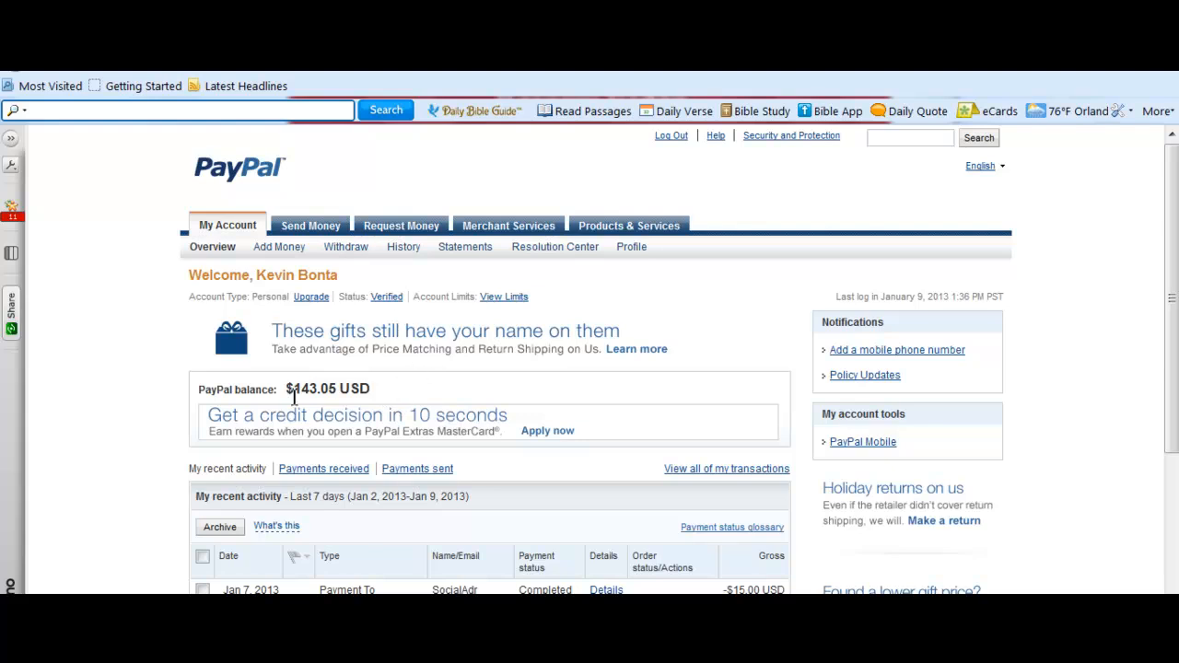
mouse_move(360, 387)
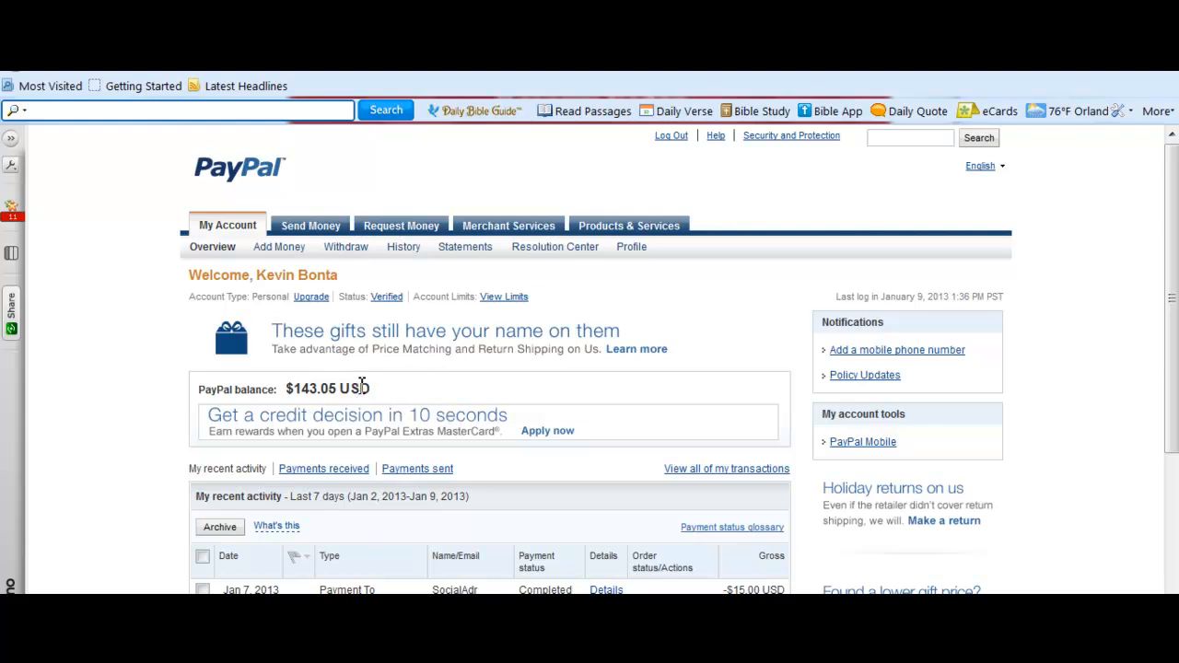
mouse_move(362, 382)
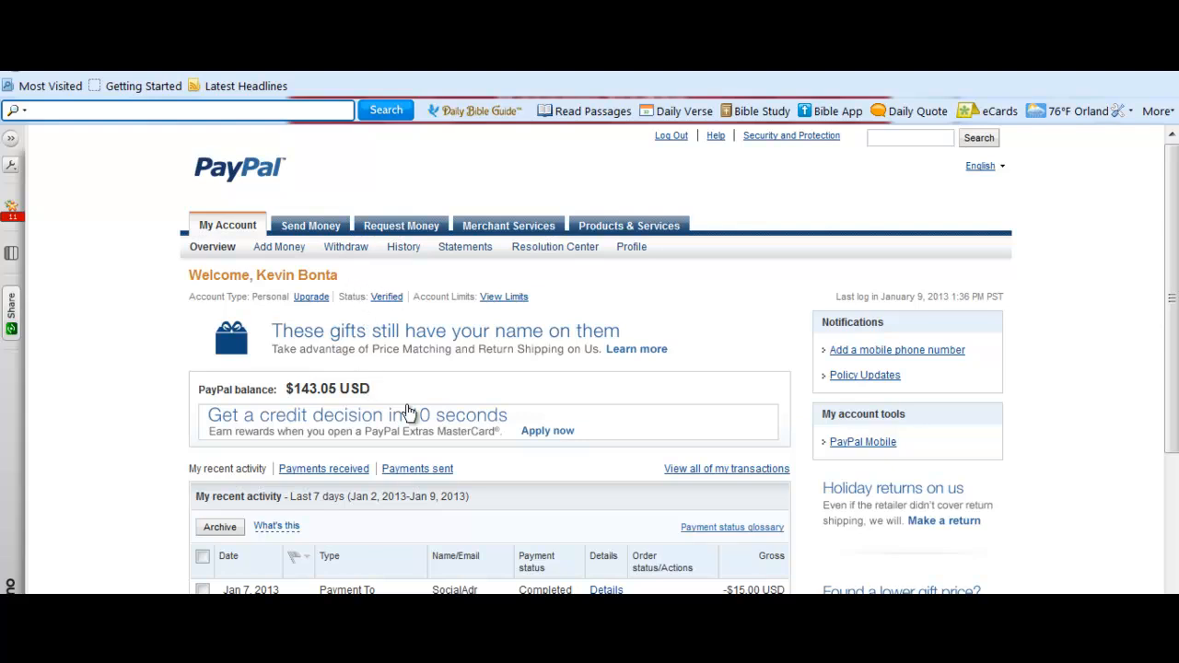
mouse_move(892, 362)
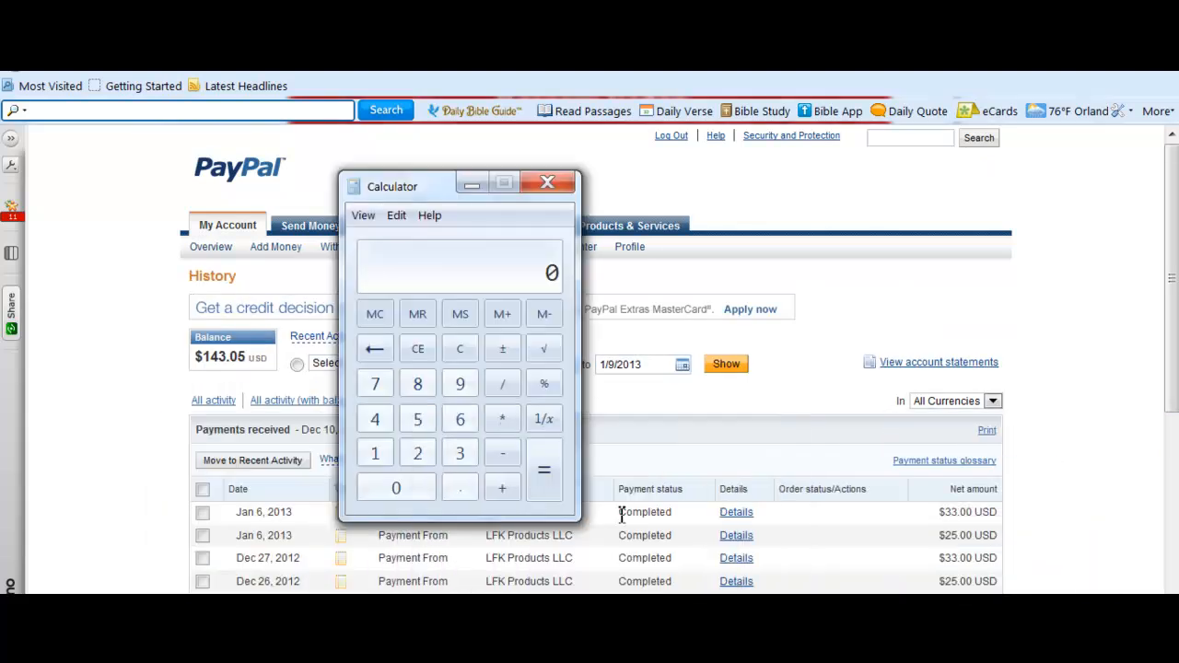
Show History payments received for 12/1/2012 through 1/9/2013.
drag(392, 186, 122, 185)
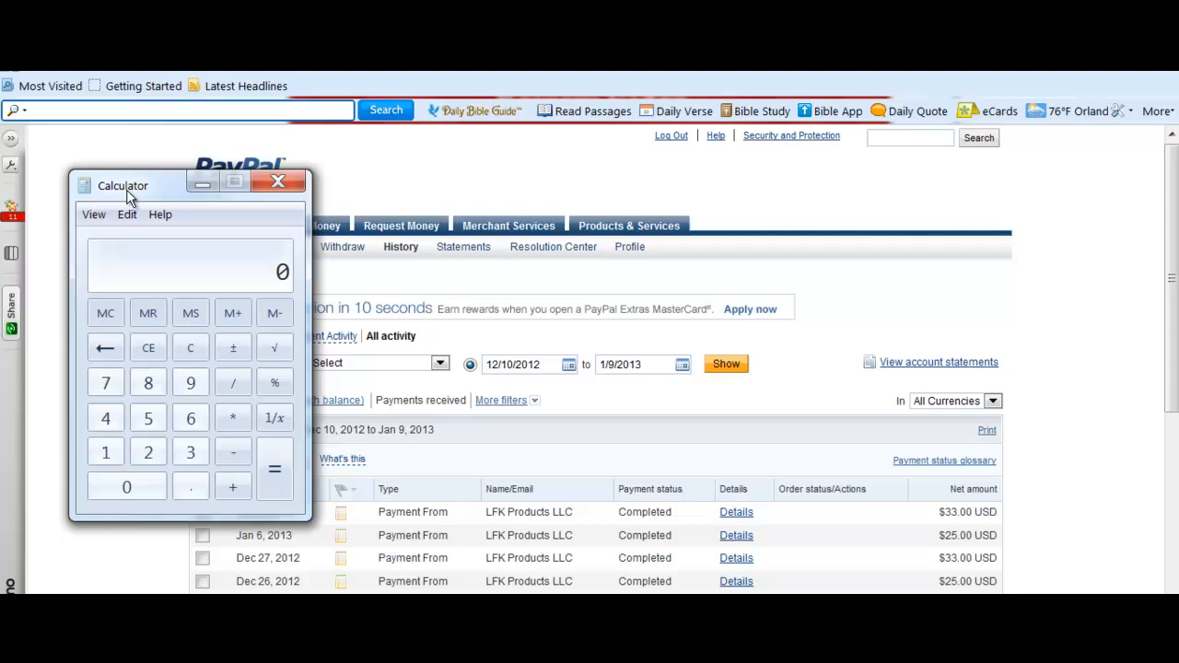
click(277, 181)
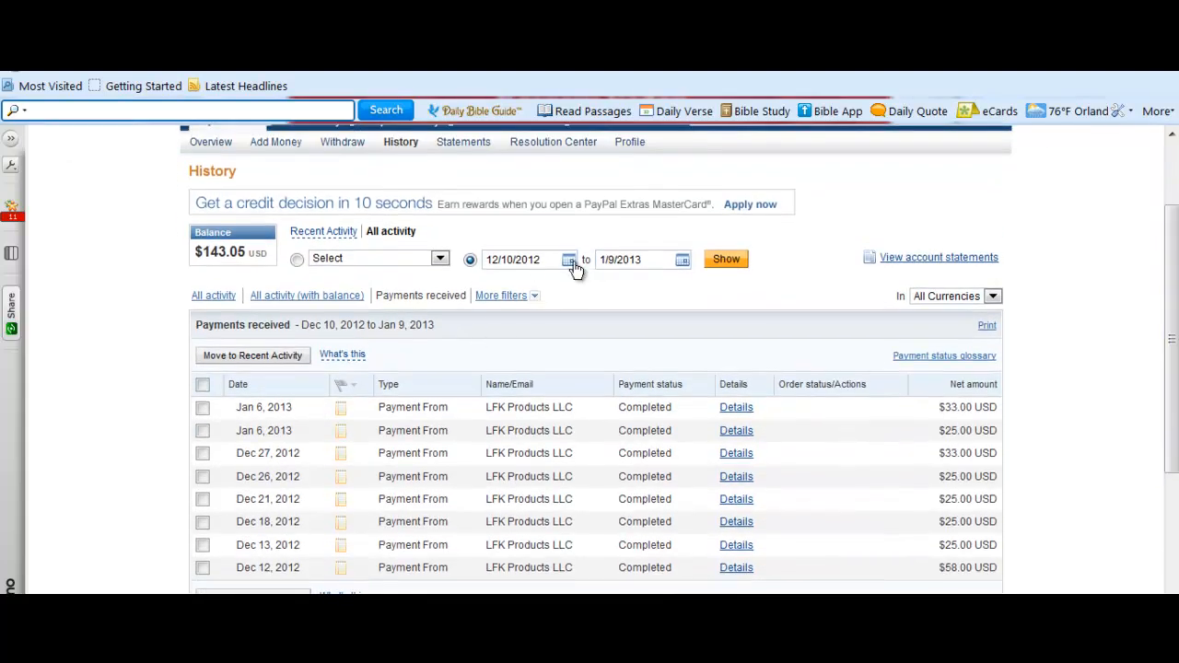
click(569, 258)
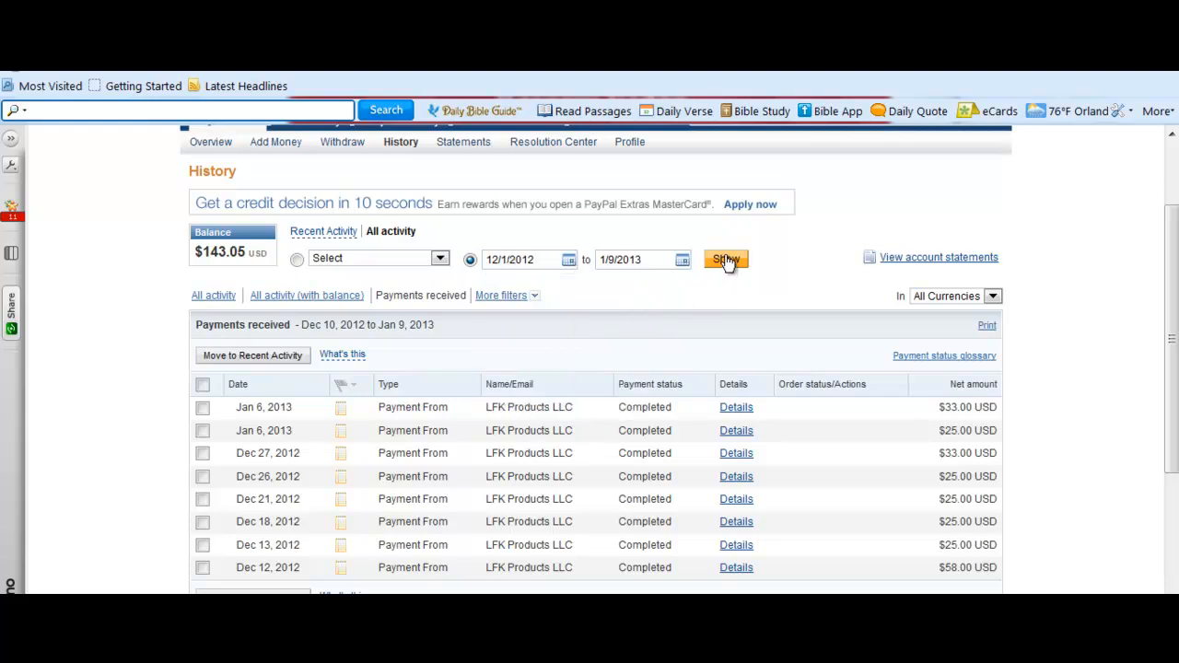
mouse_move(419, 272)
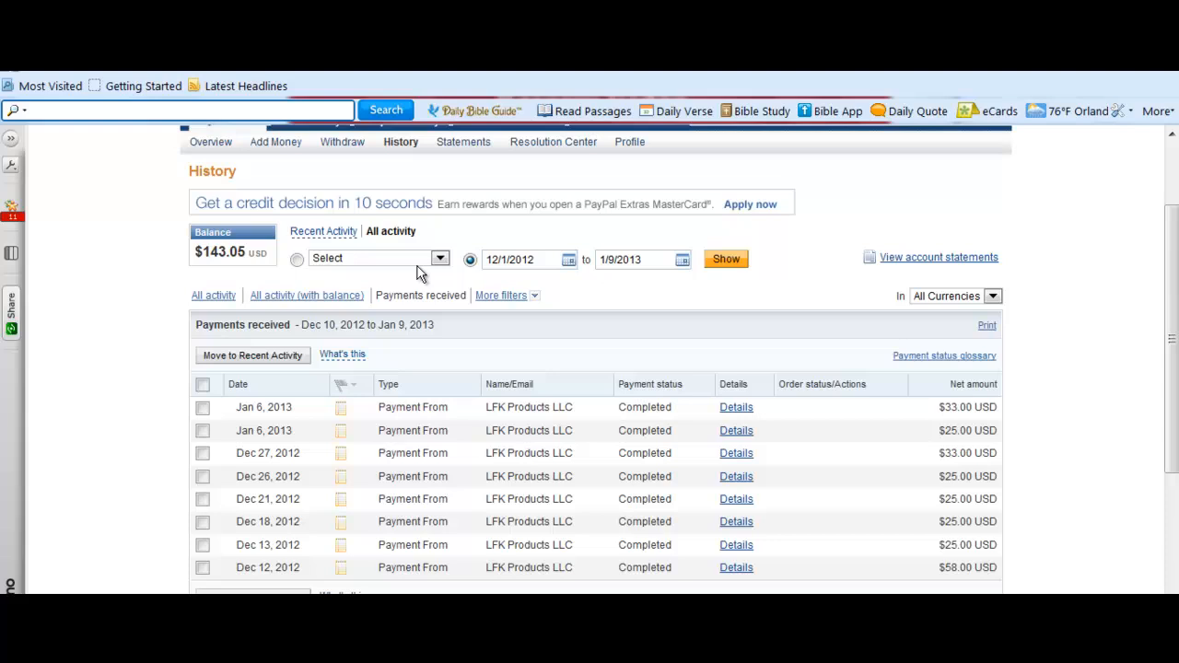
mouse_move(1129, 263)
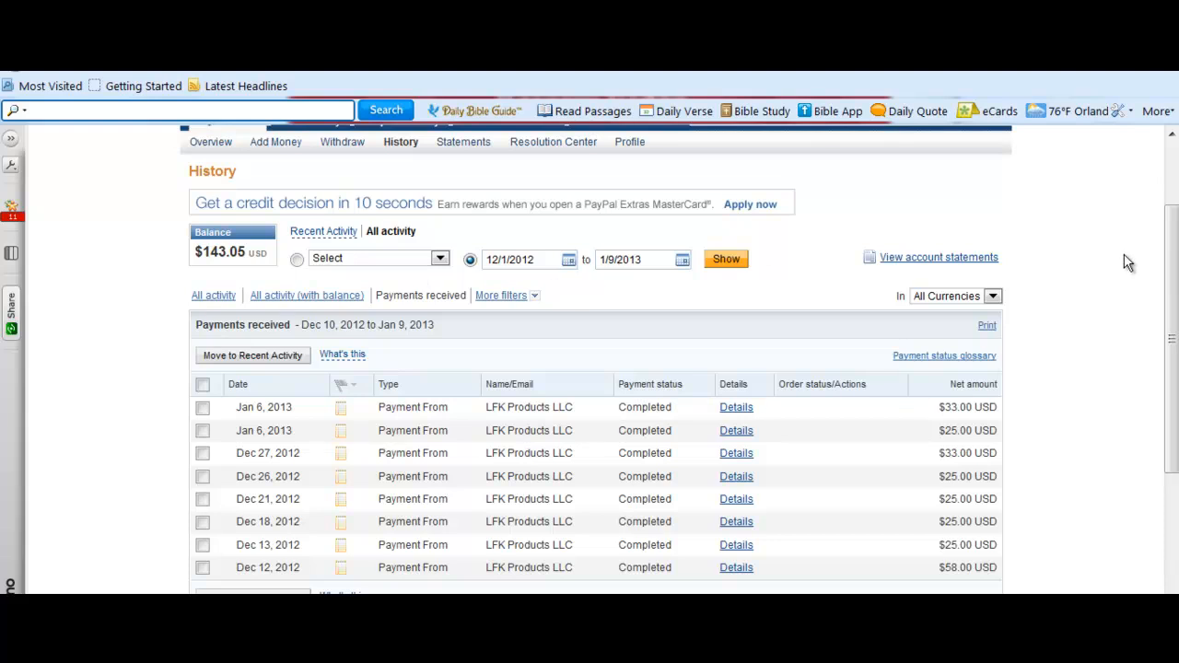
mouse_move(1159, 242)
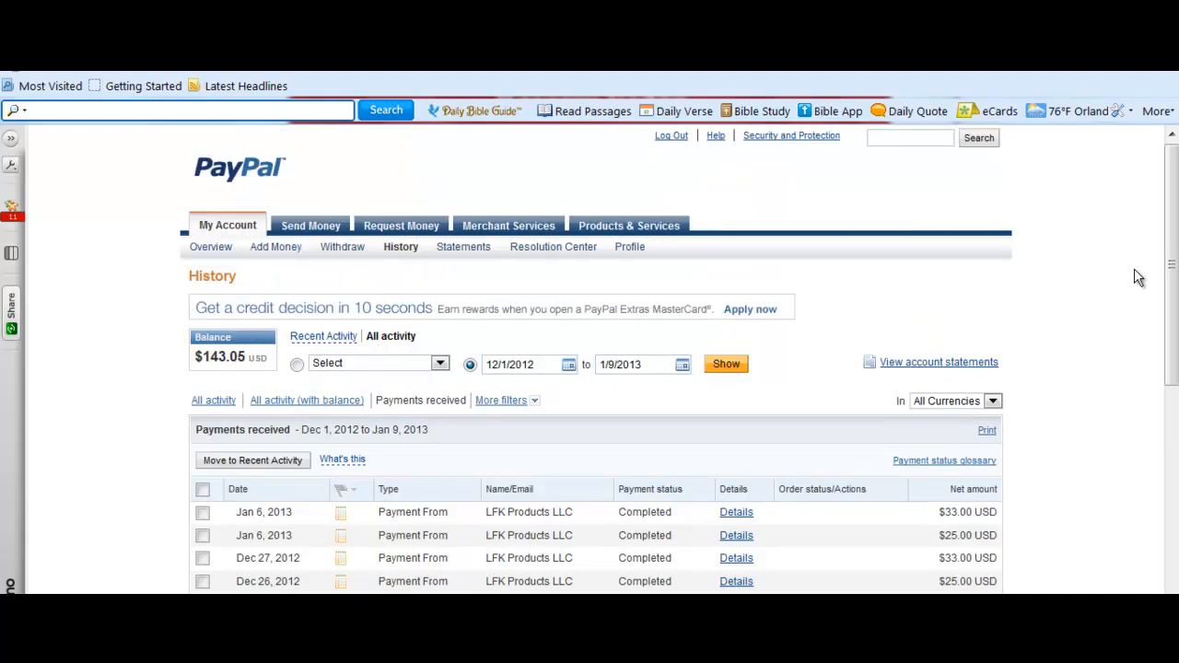
scroll(down, 3)
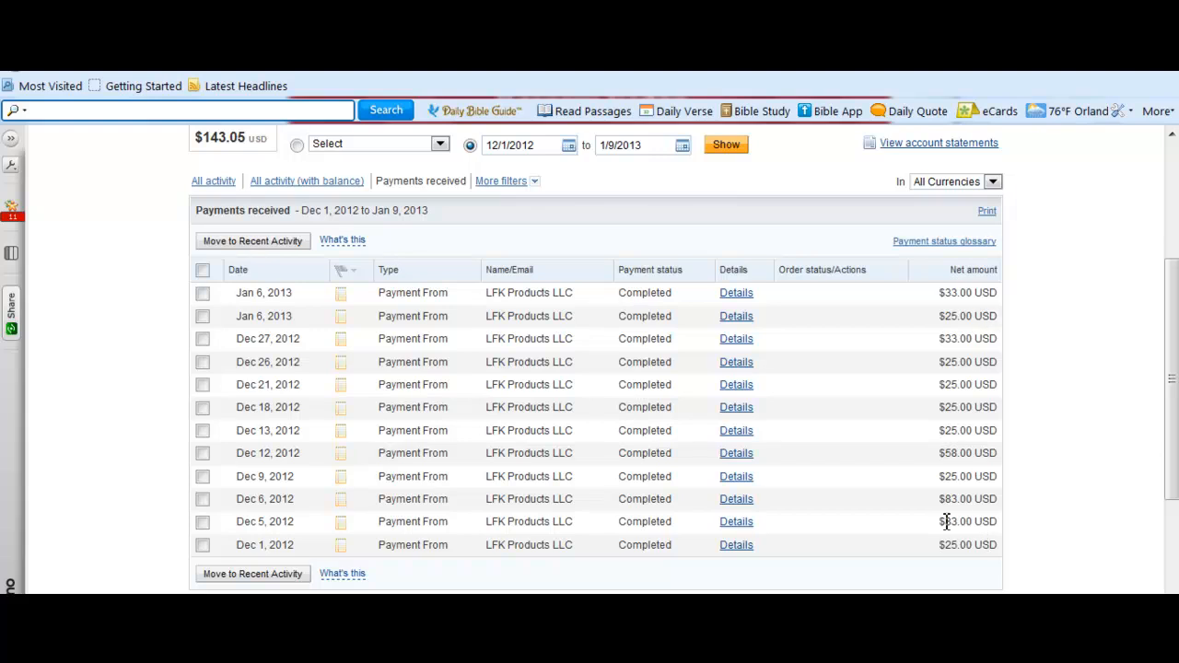
mouse_move(843, 588)
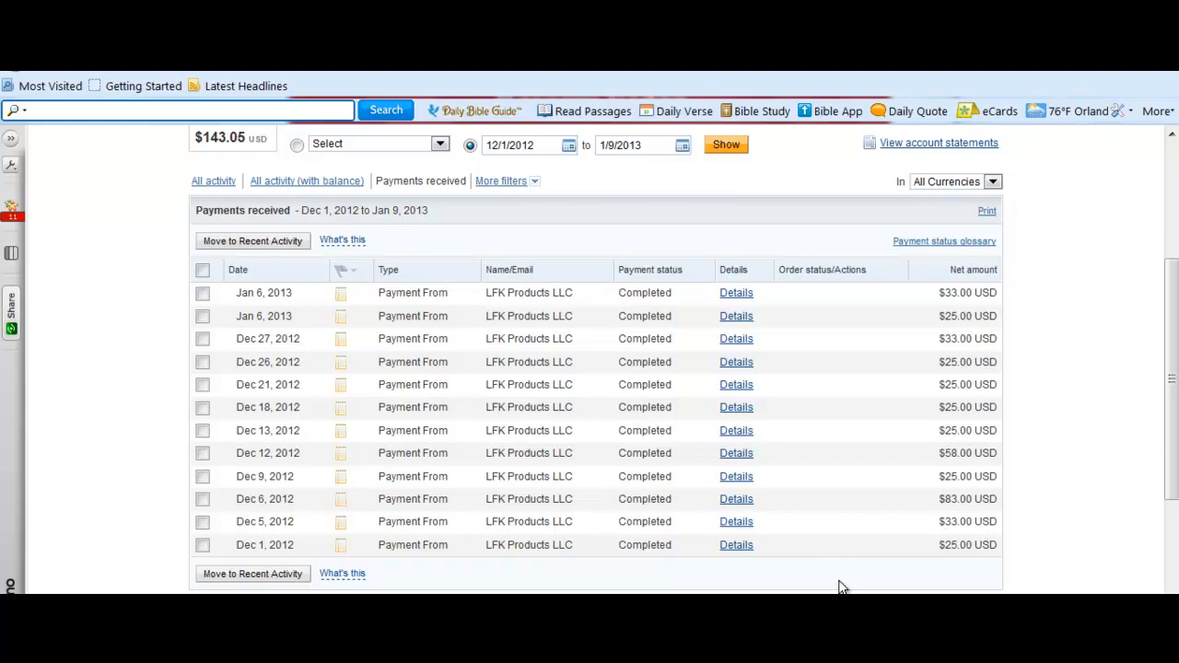
mouse_move(839, 585)
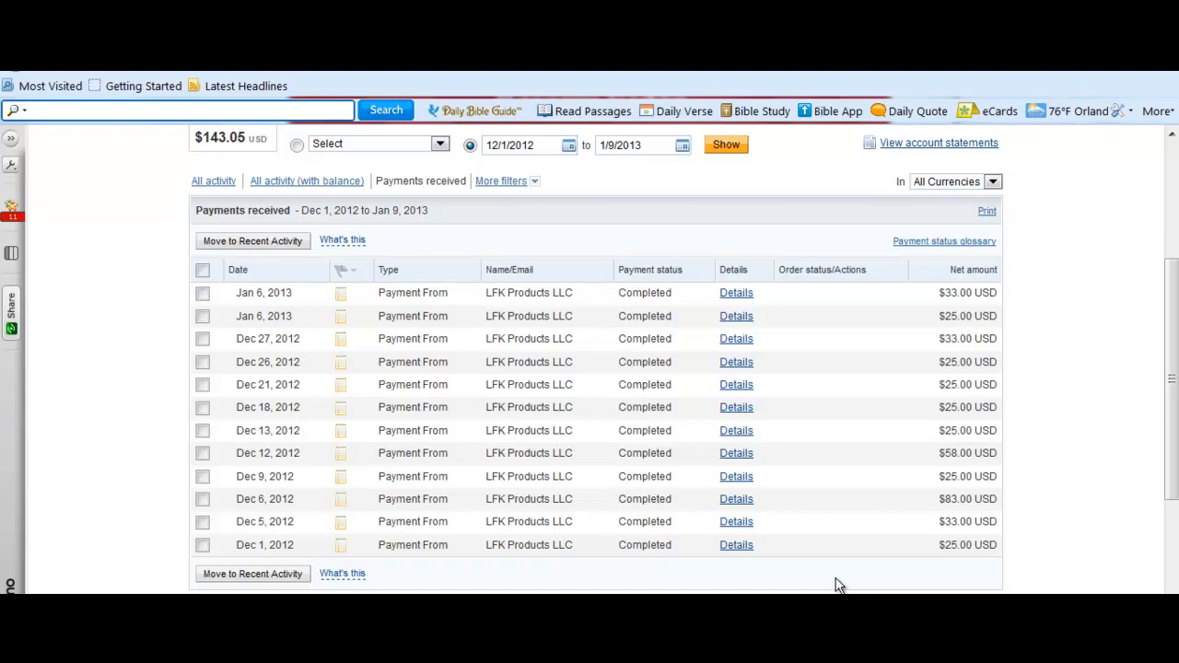
mouse_move(764, 557)
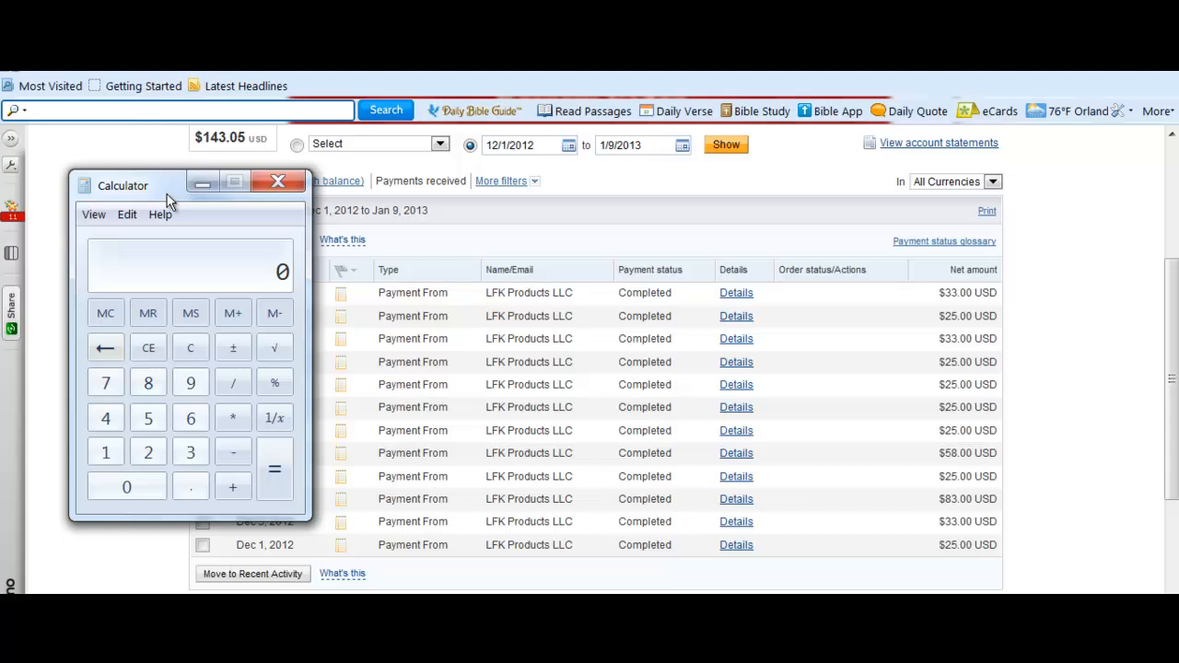
Place Calculator beside the Net amounts and begin entering 33, clearing a mistaken entry.
drag(123, 185, 719, 200)
text(33 + 25 +)
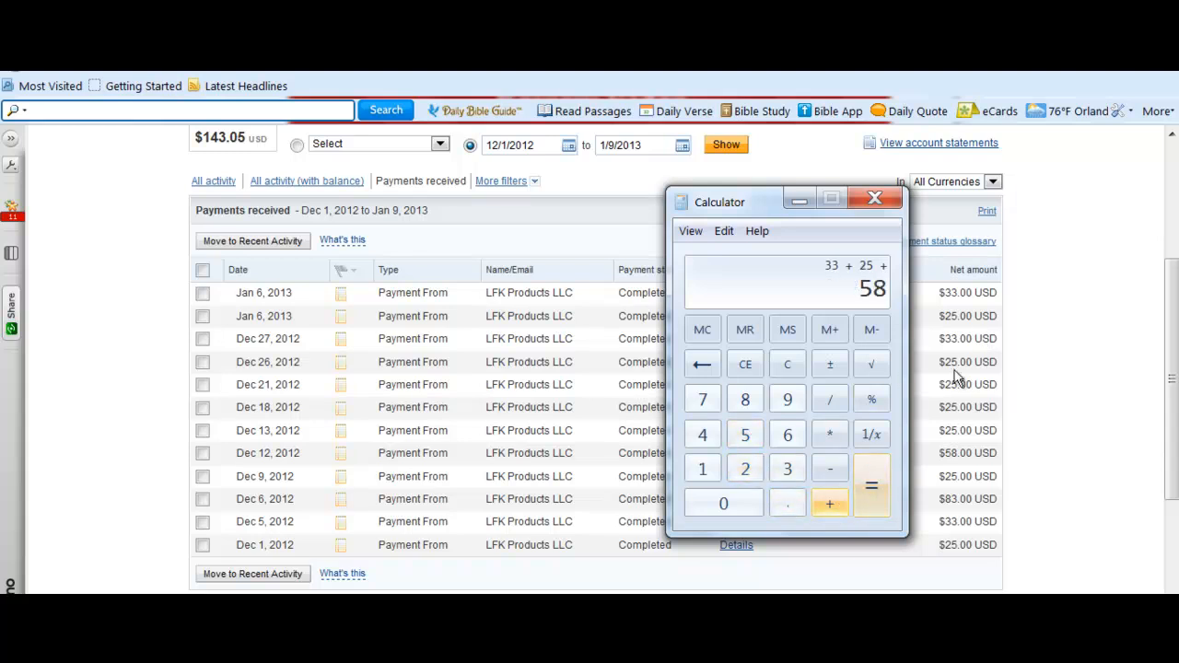
click(786, 469)
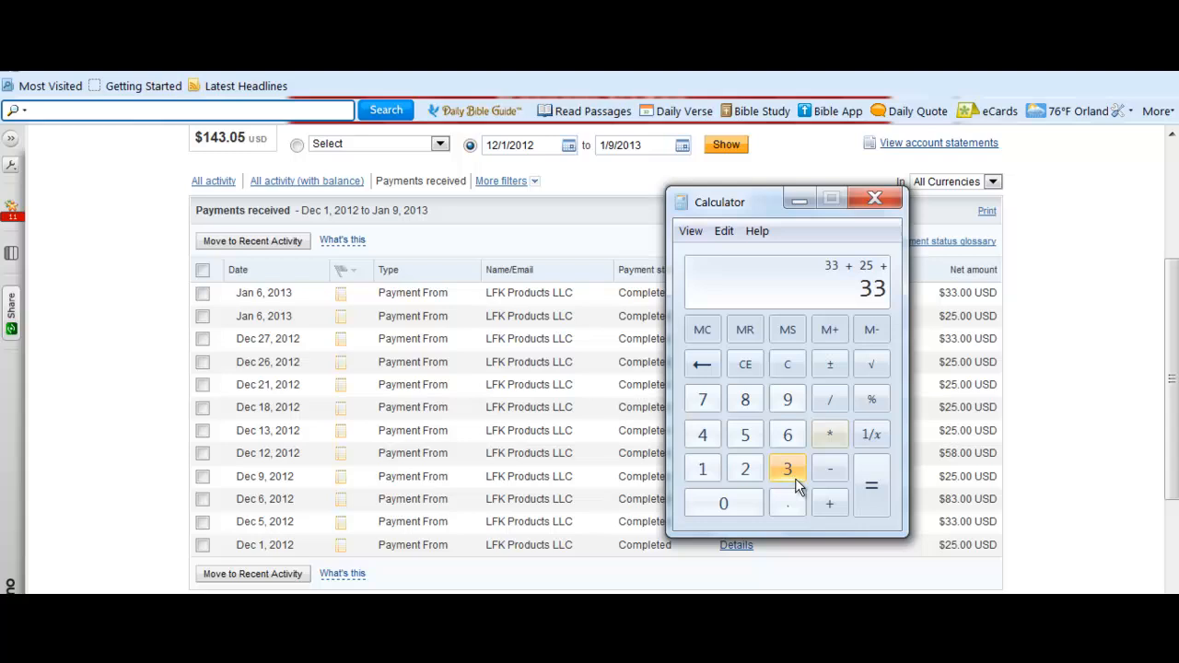
click(787, 503)
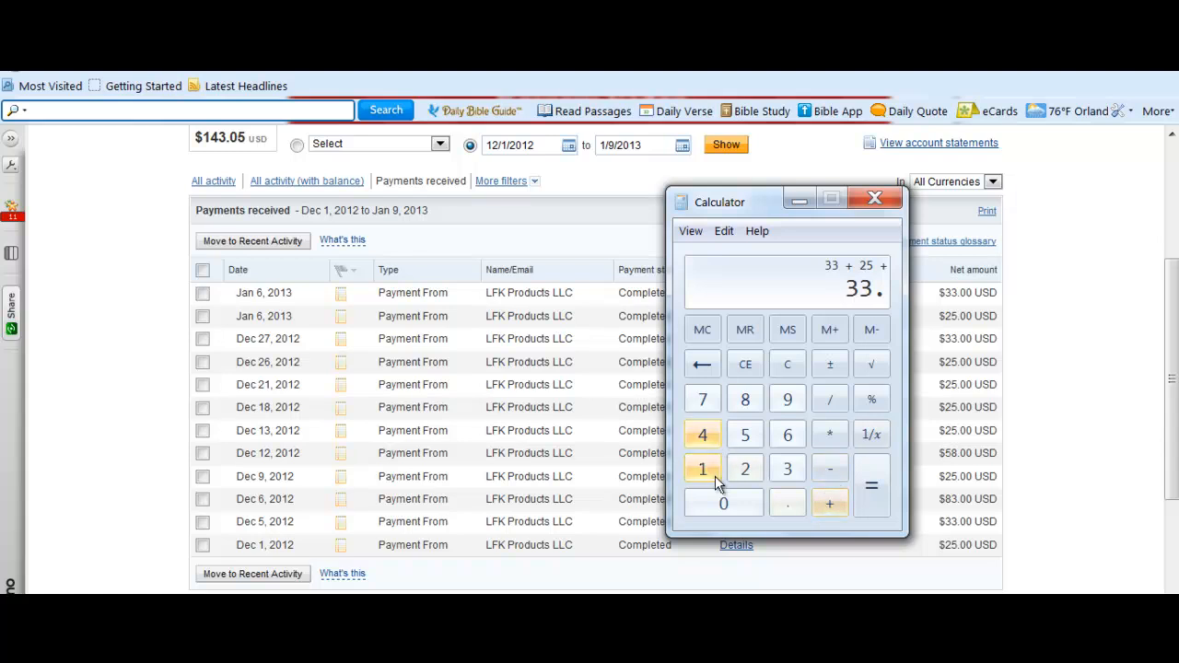
click(723, 503)
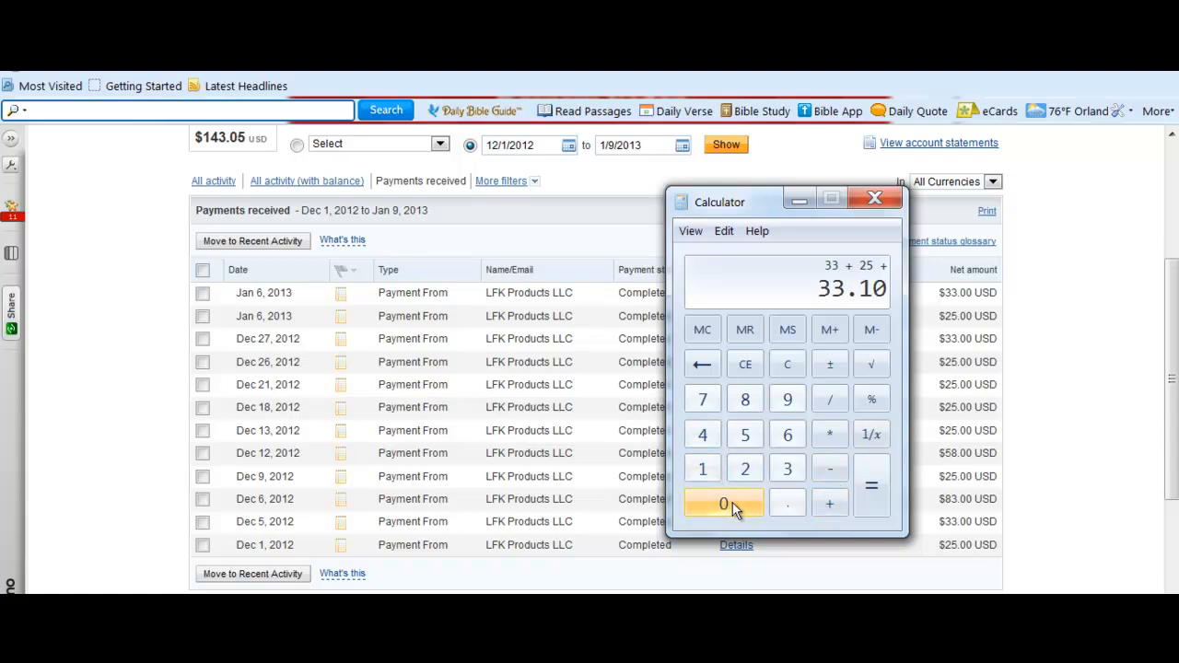
mouse_move(852, 410)
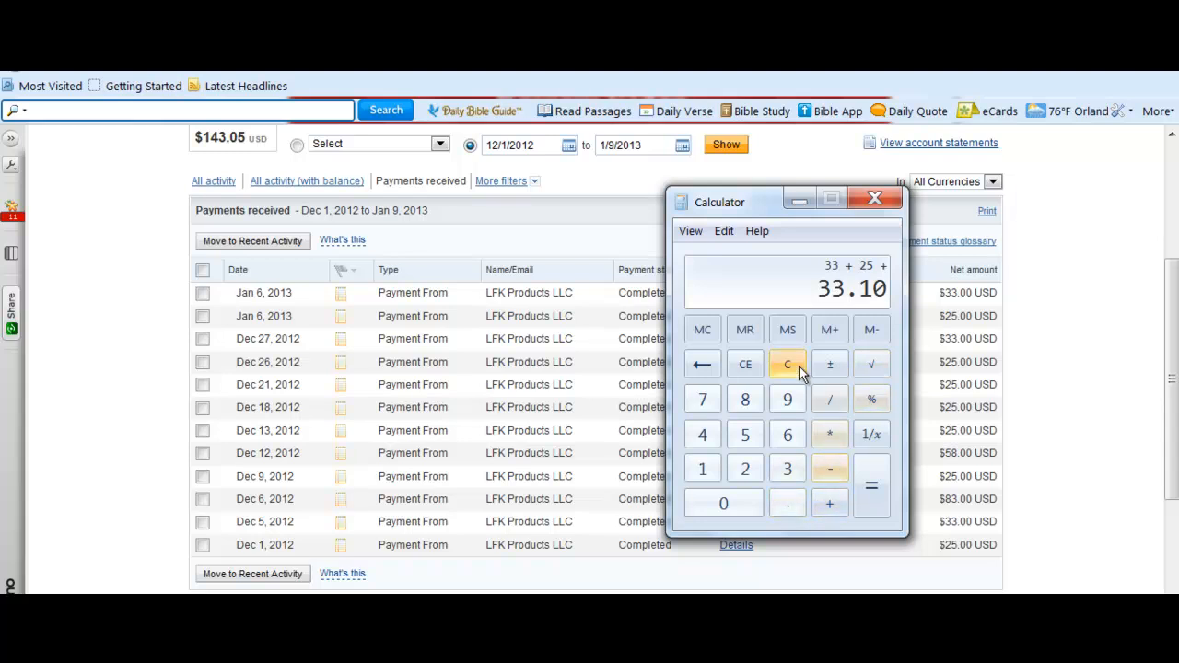
click(787, 364)
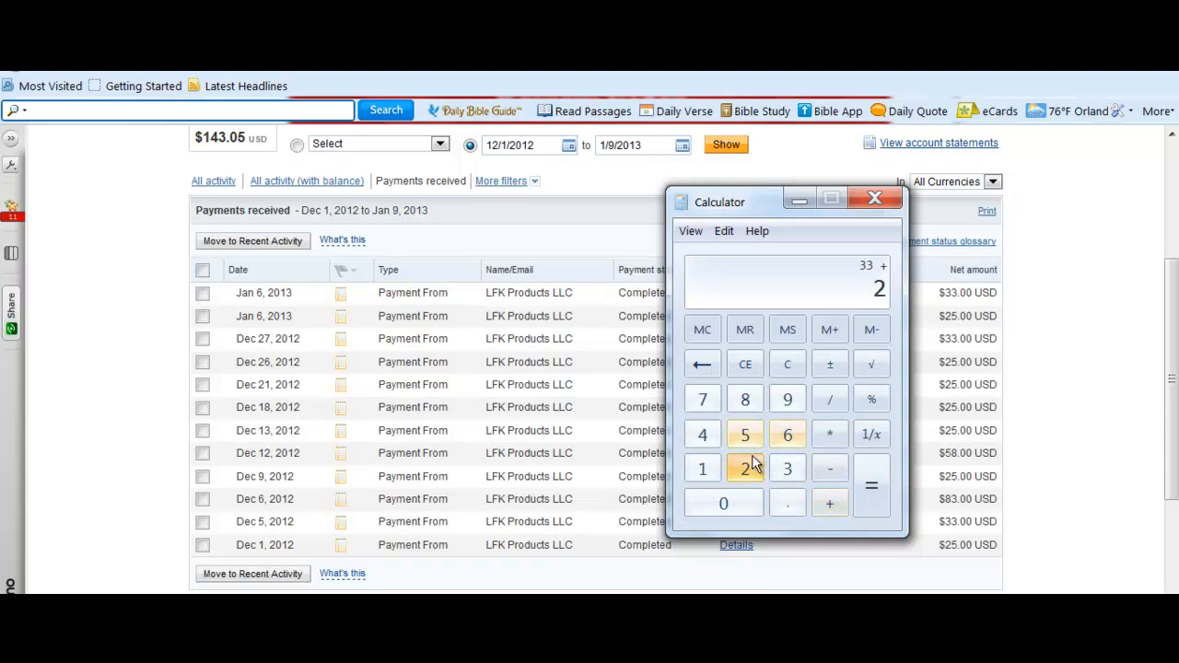
Add the amounts 25, 33 and 25 to the running total, reaching 415.
click(828, 503)
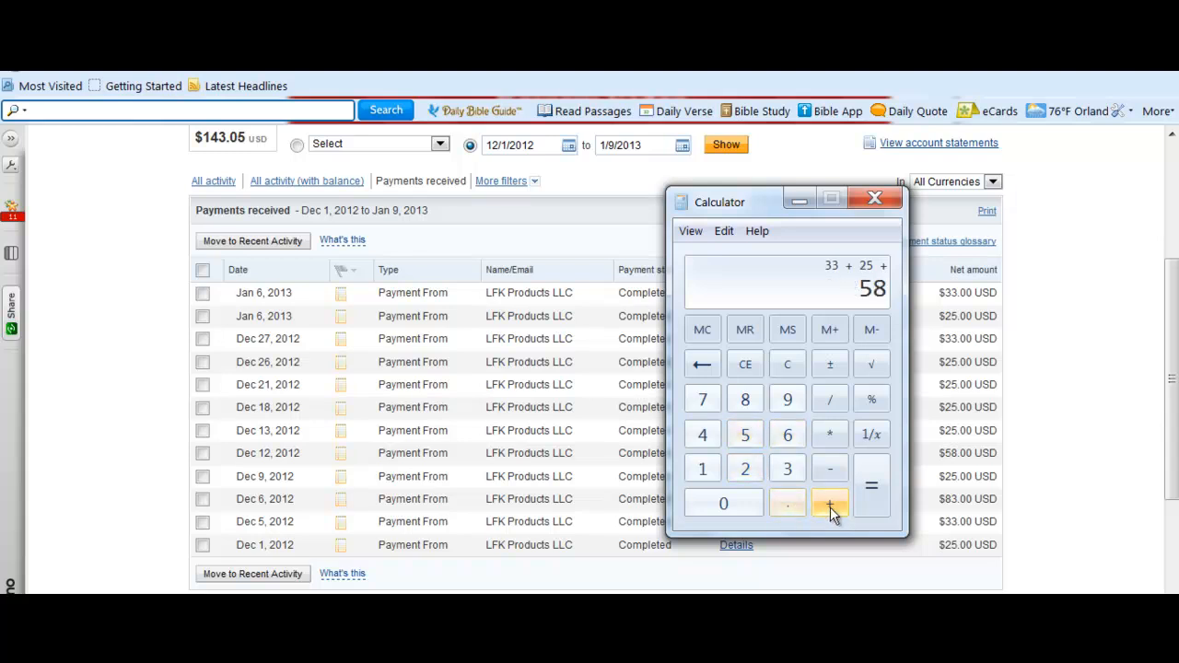
click(786, 468)
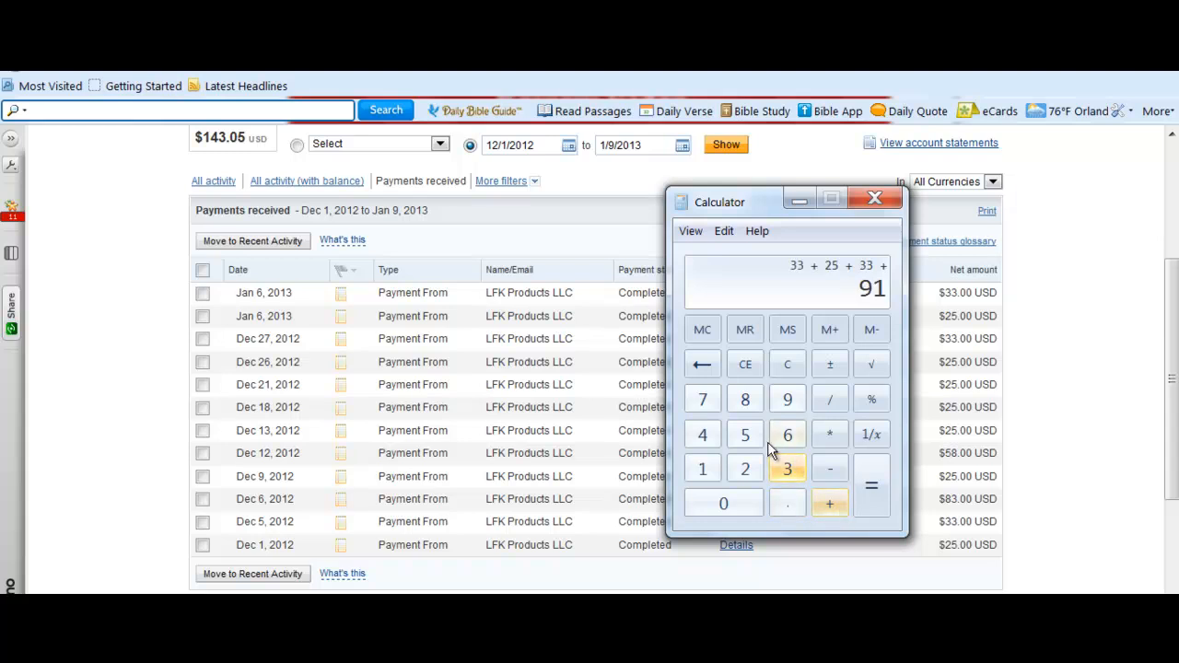
click(701, 469)
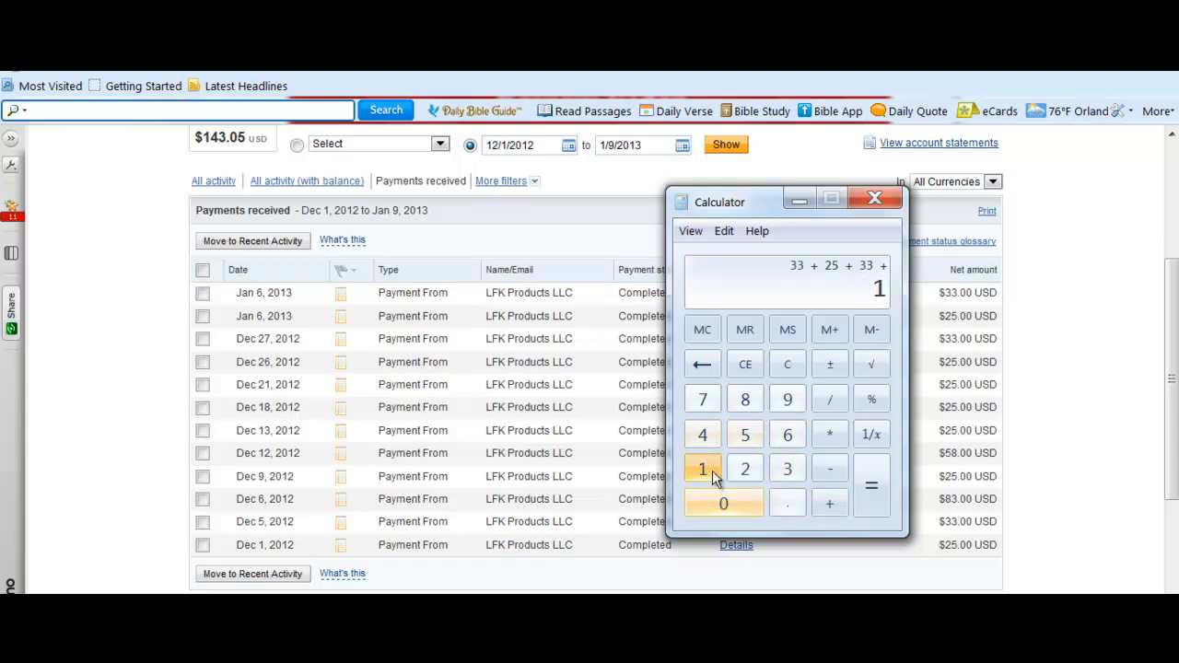
click(829, 503)
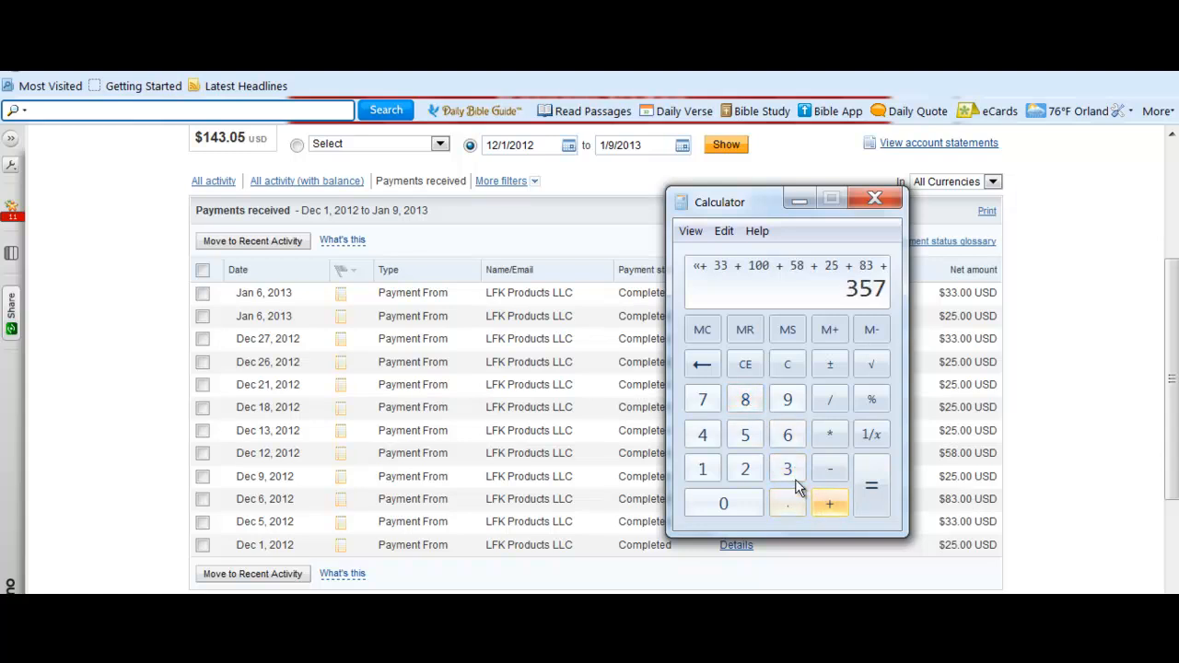
click(829, 504)
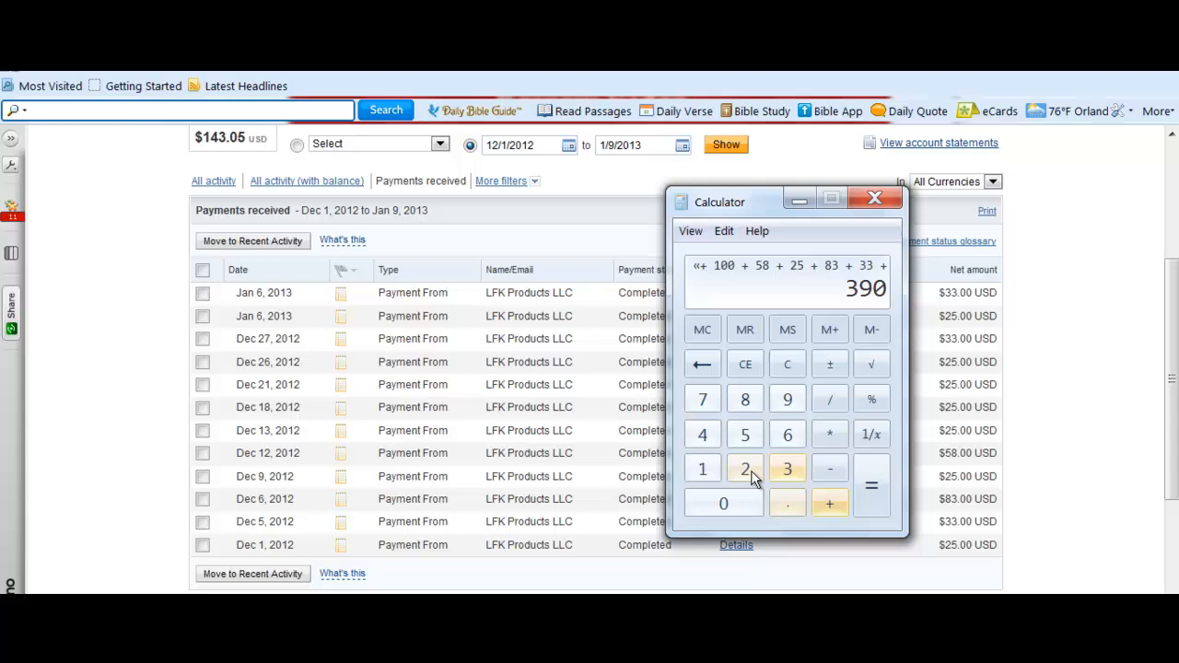
click(828, 504)
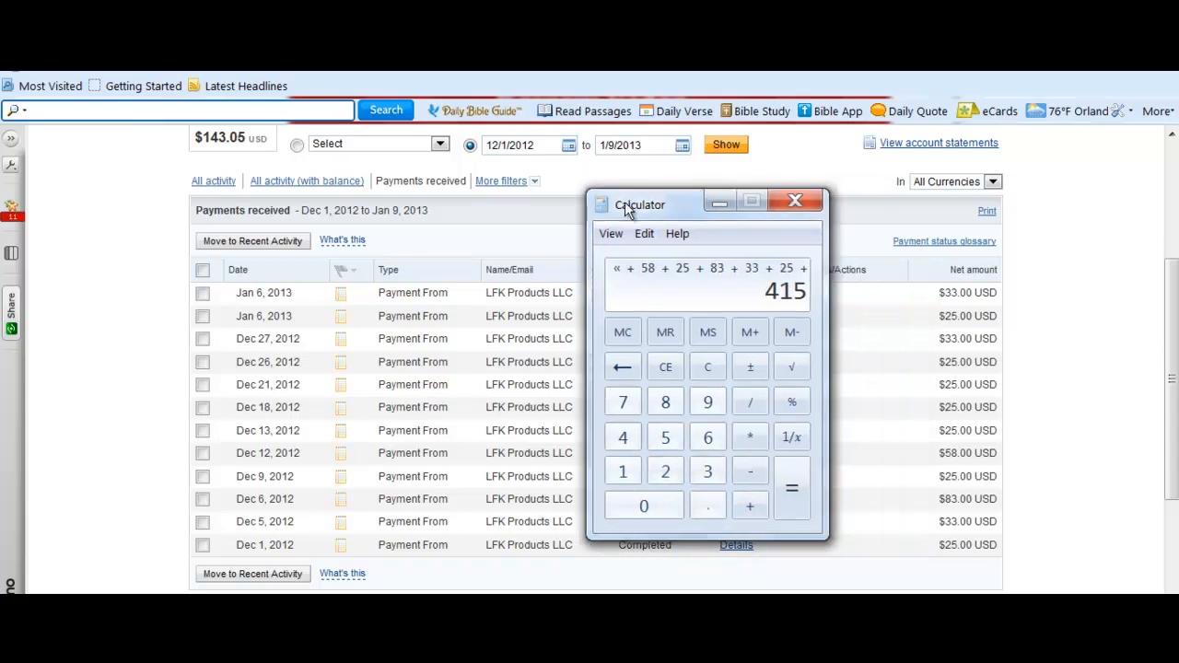
Drag the Calculator showing 415 up-left over the Date column of the list.
drag(639, 205, 829, 239)
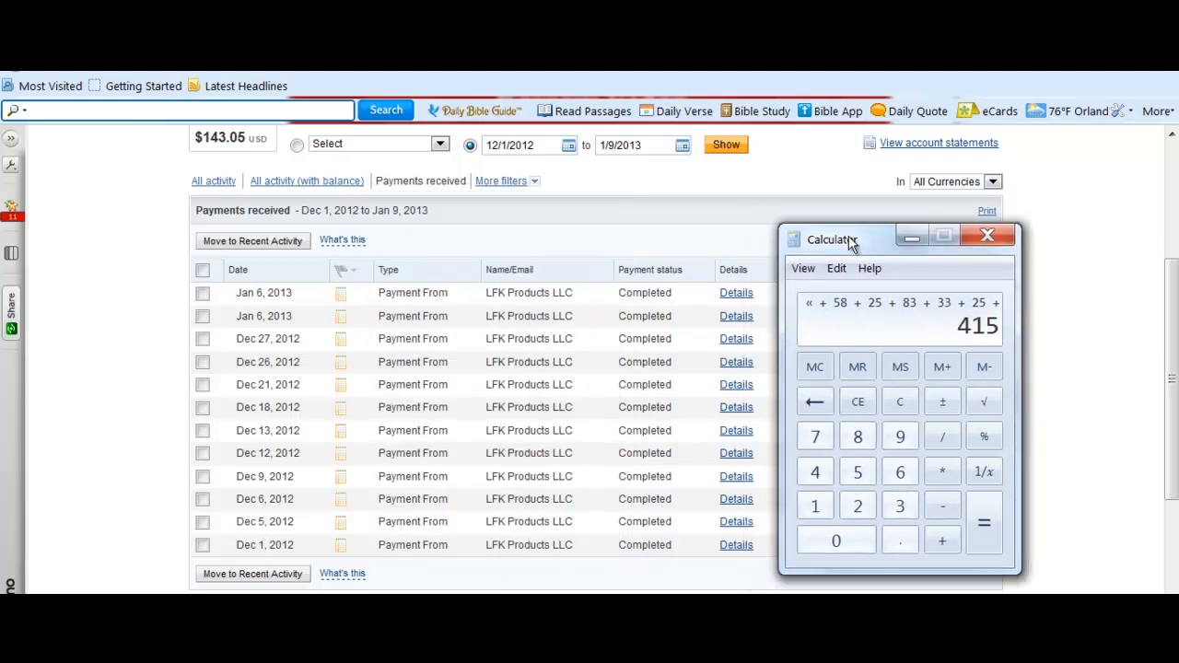
drag(831, 239, 857, 239)
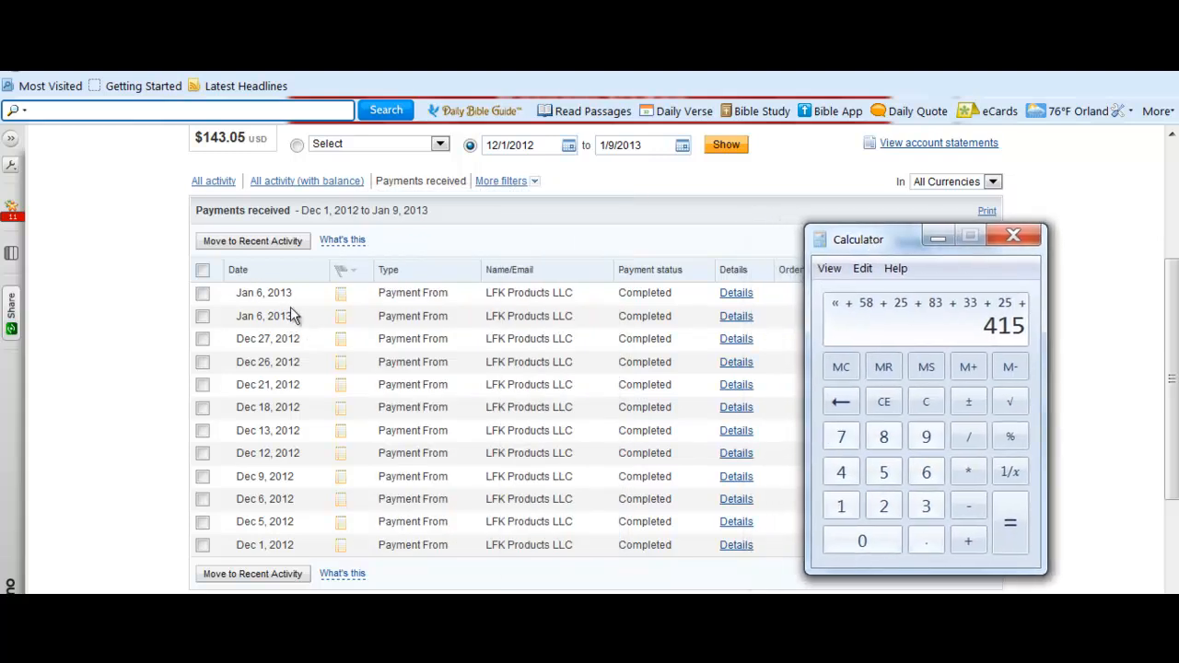
mouse_move(304, 311)
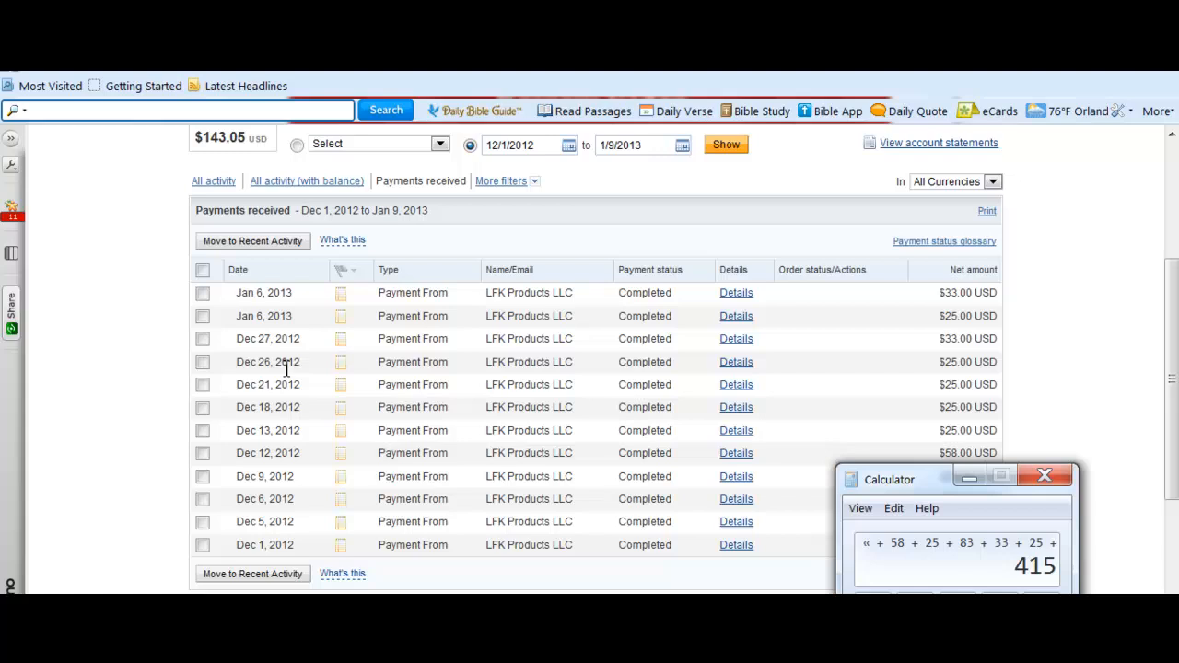
mouse_move(289, 378)
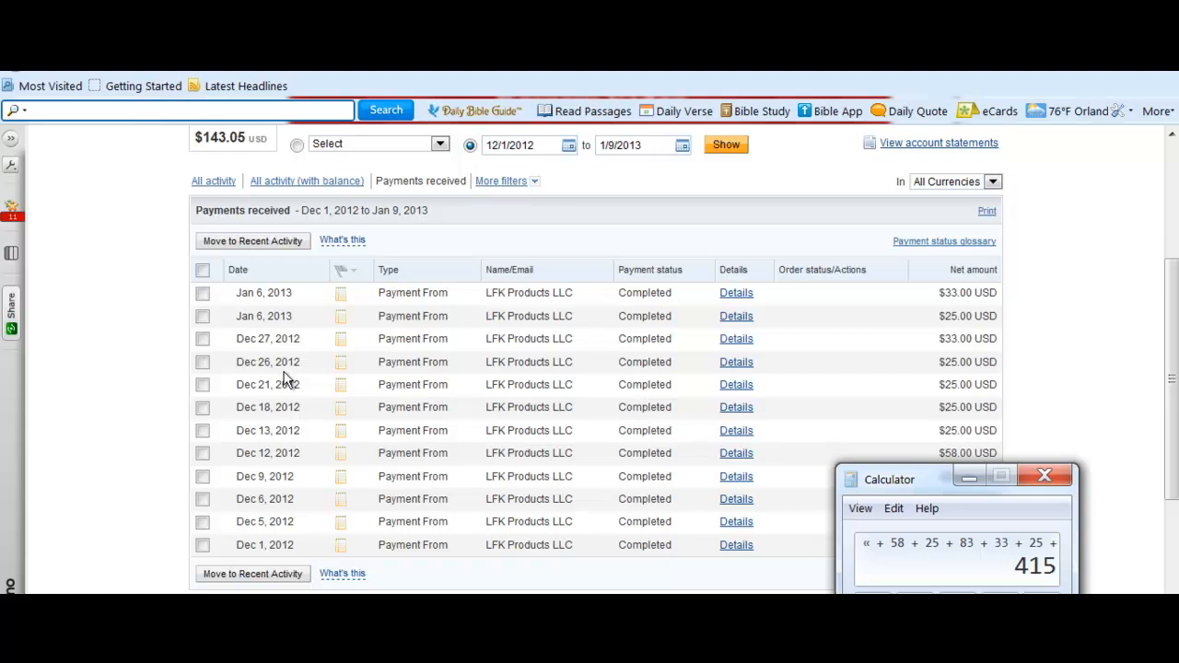
mouse_move(316, 347)
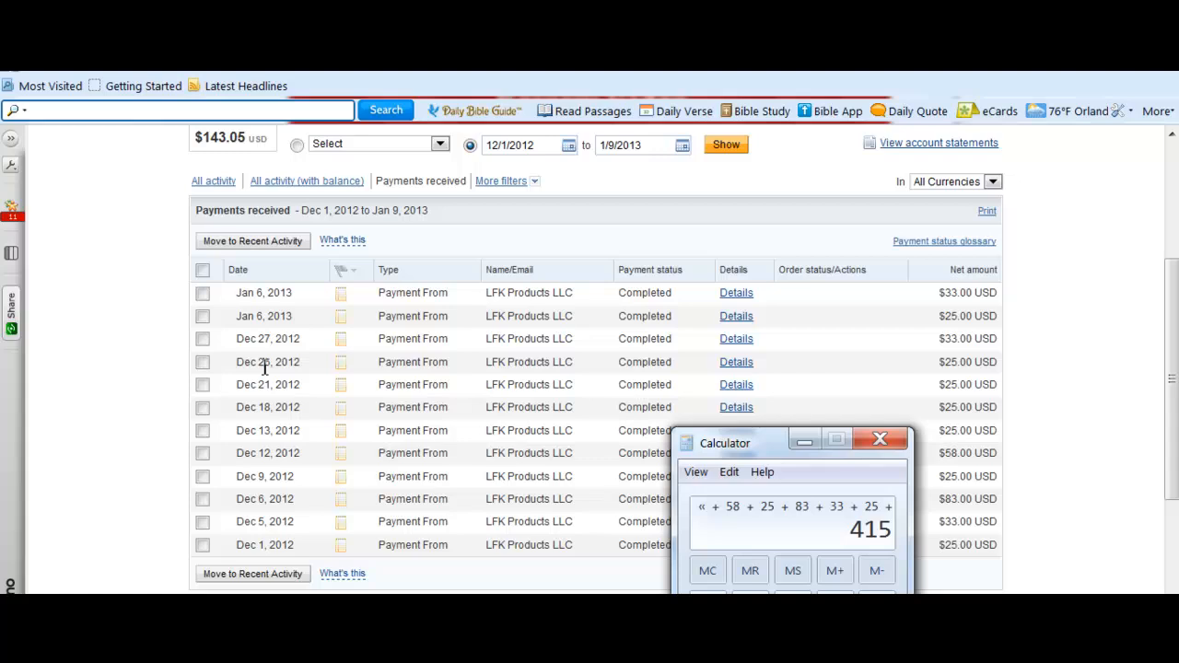
mouse_move(335, 376)
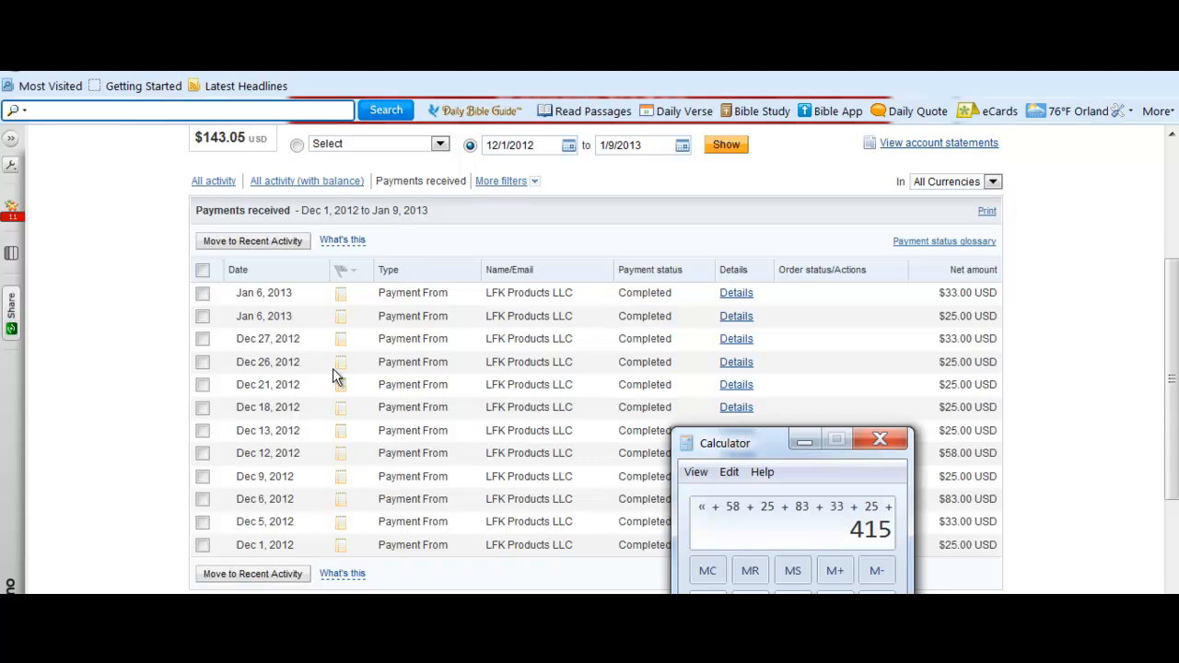
mouse_move(328, 385)
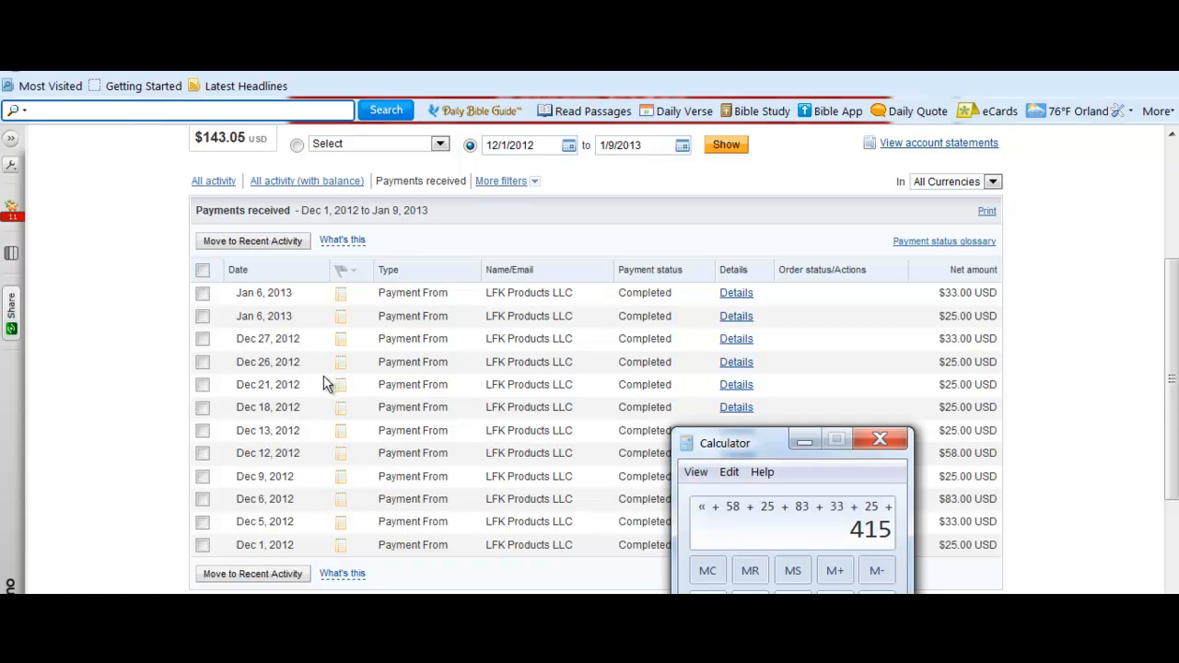
mouse_move(281, 357)
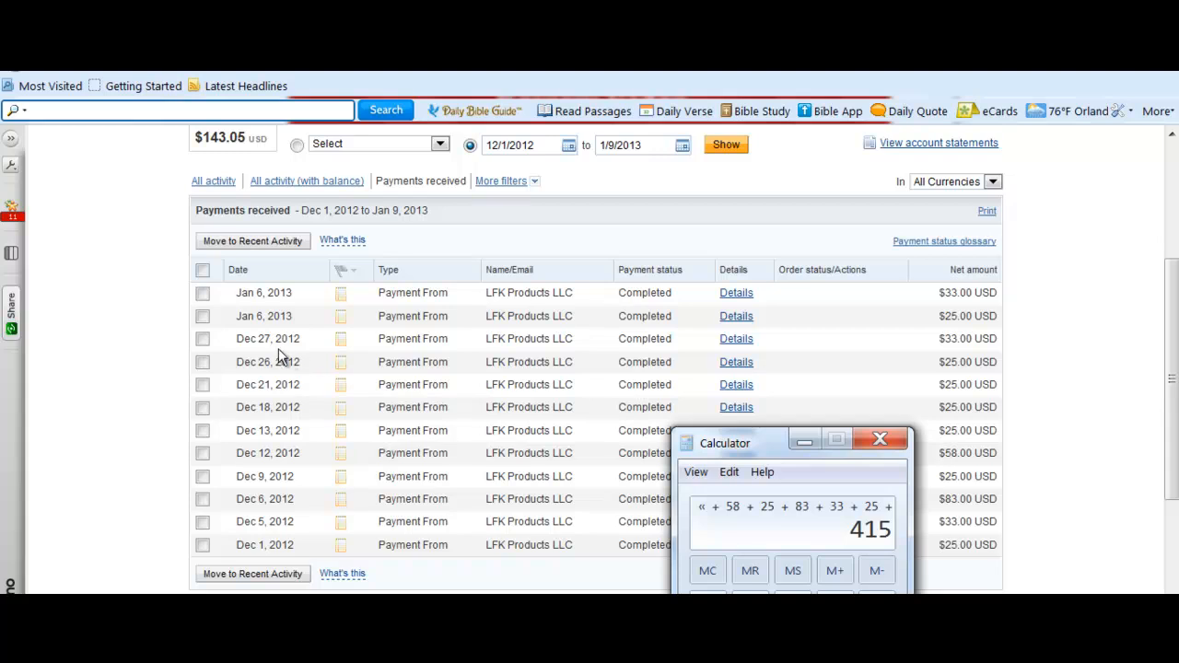
mouse_move(264, 330)
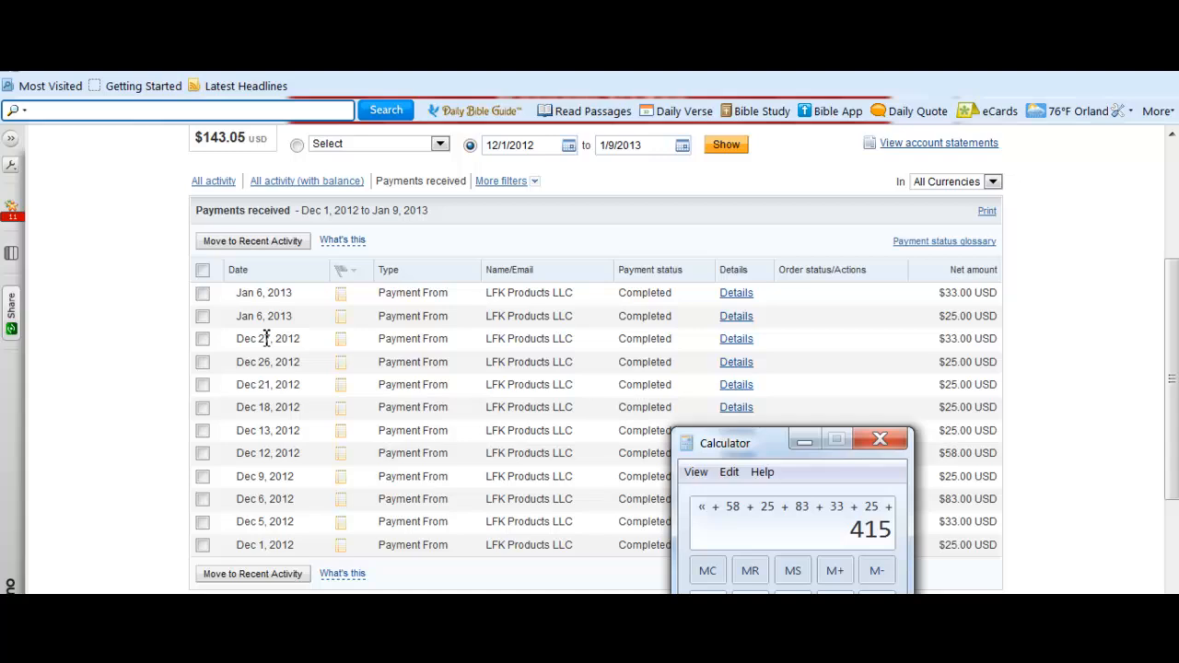
mouse_move(281, 316)
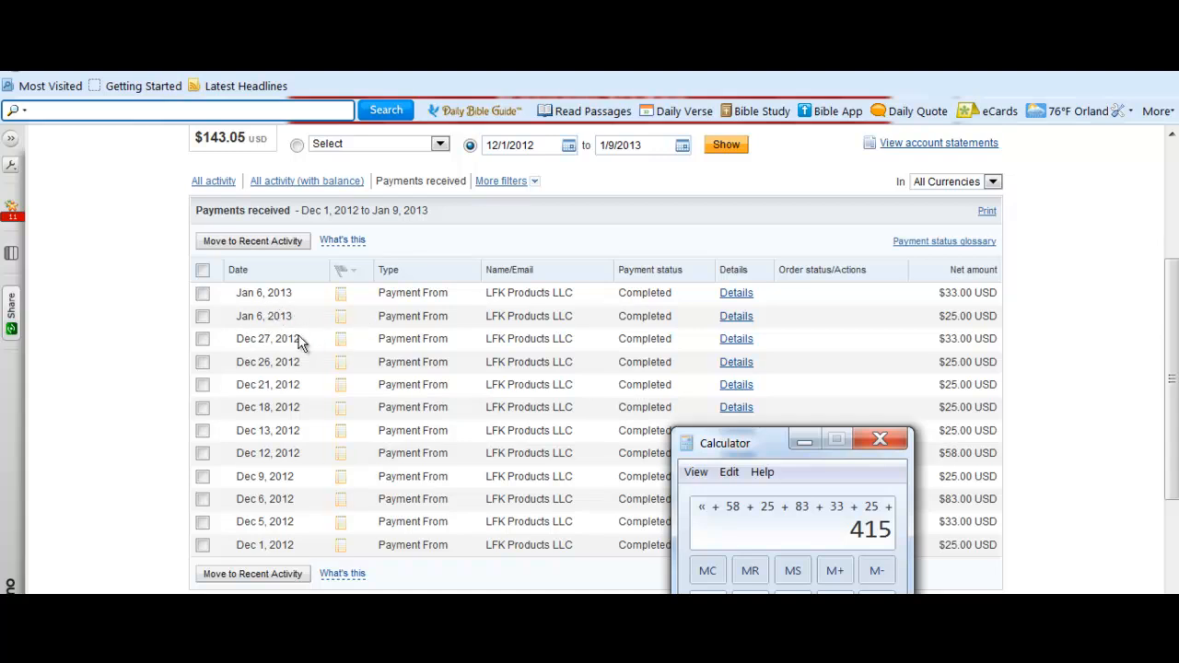
mouse_move(1038, 363)
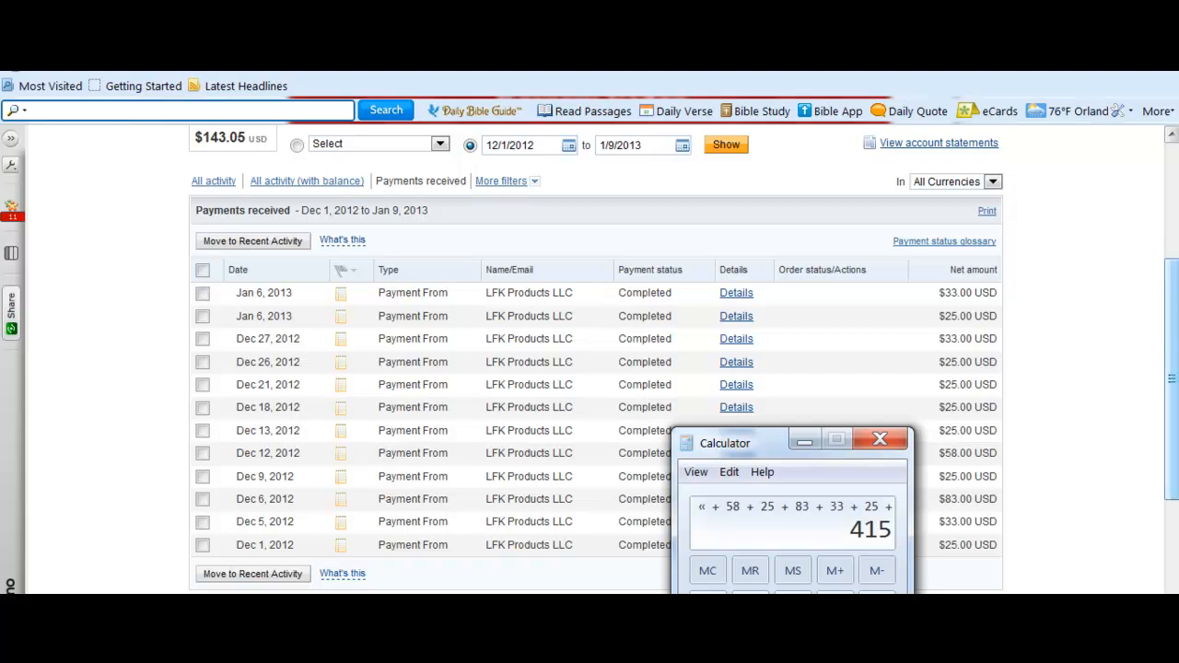
mouse_move(794, 436)
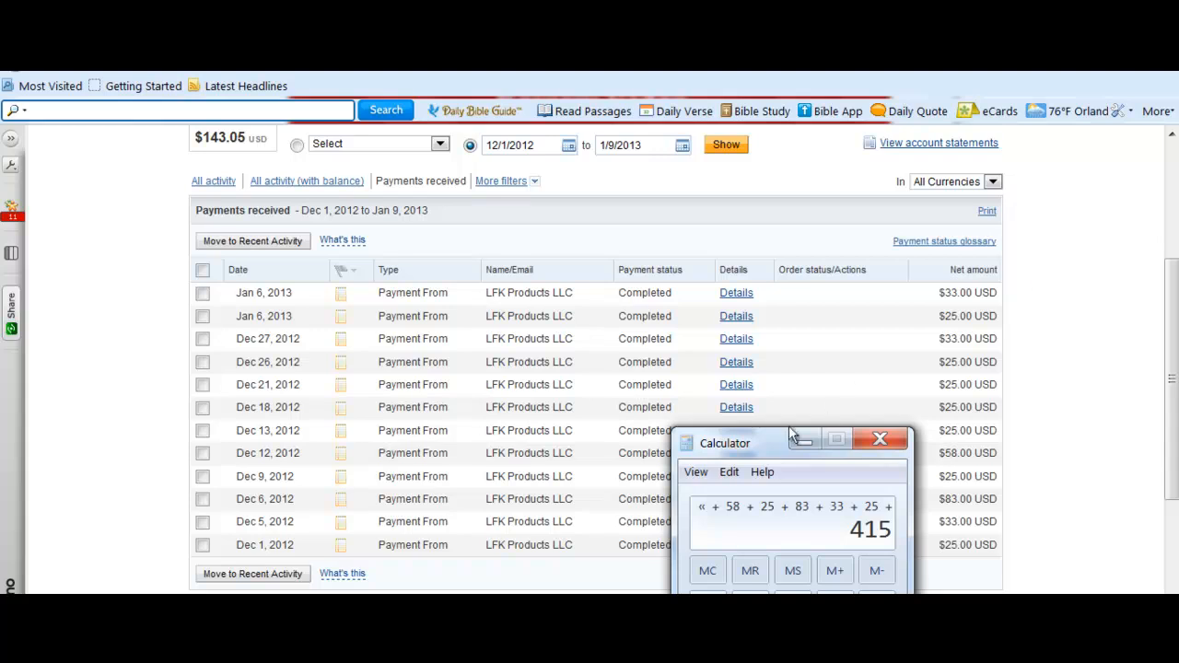
drag(725, 443, 150, 268)
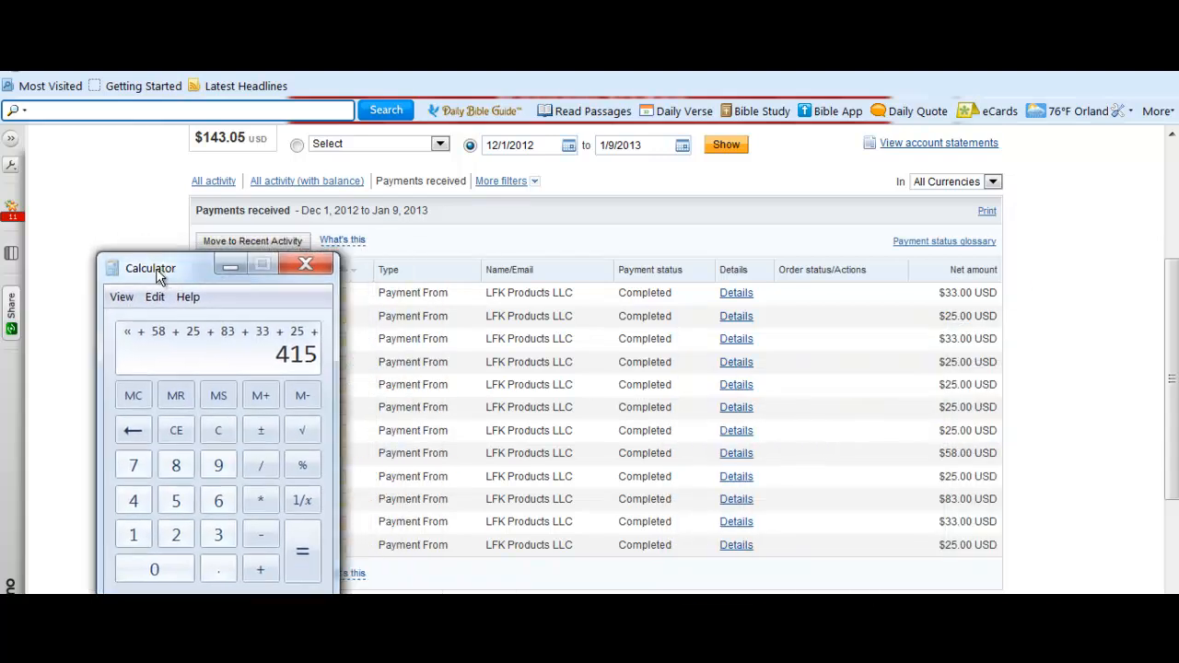
Push the Calculator mostly off-screen to the left, uncovering all twelve payments.
drag(150, 268, 366, 253)
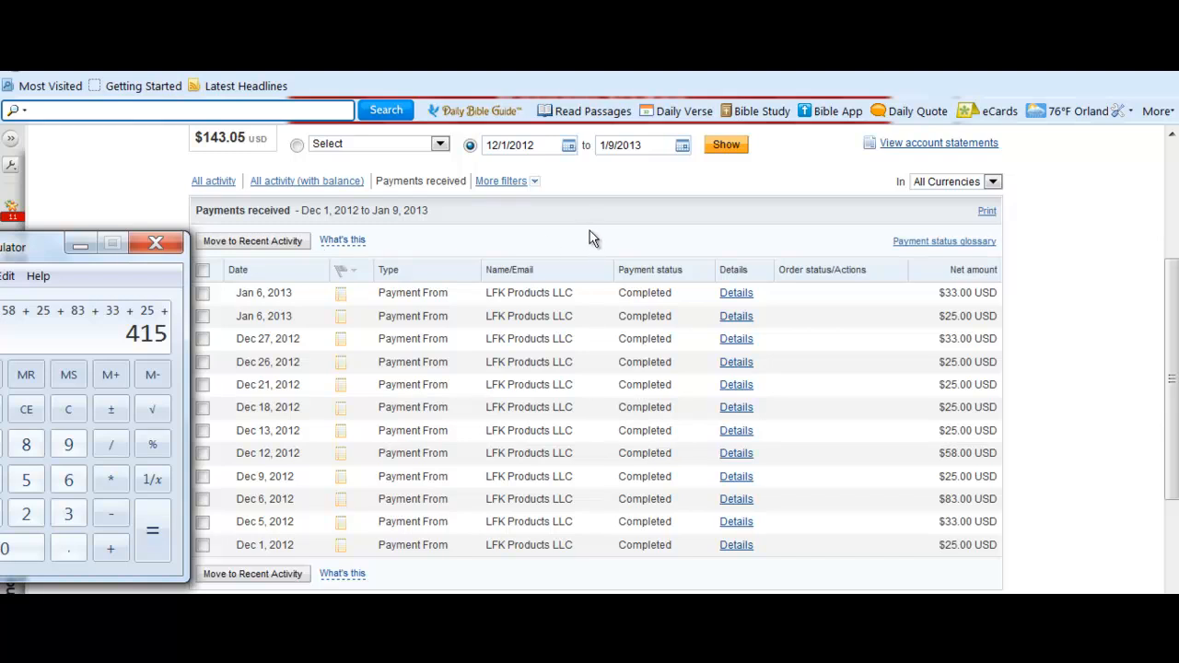
mouse_move(570, 253)
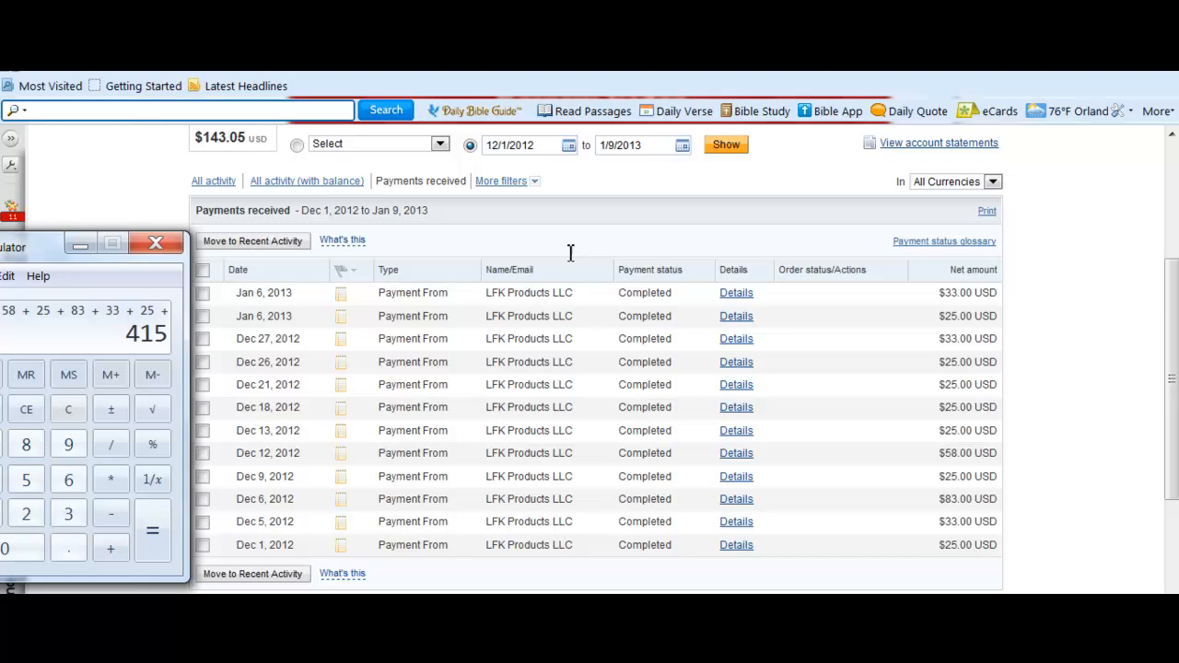
mouse_move(619, 258)
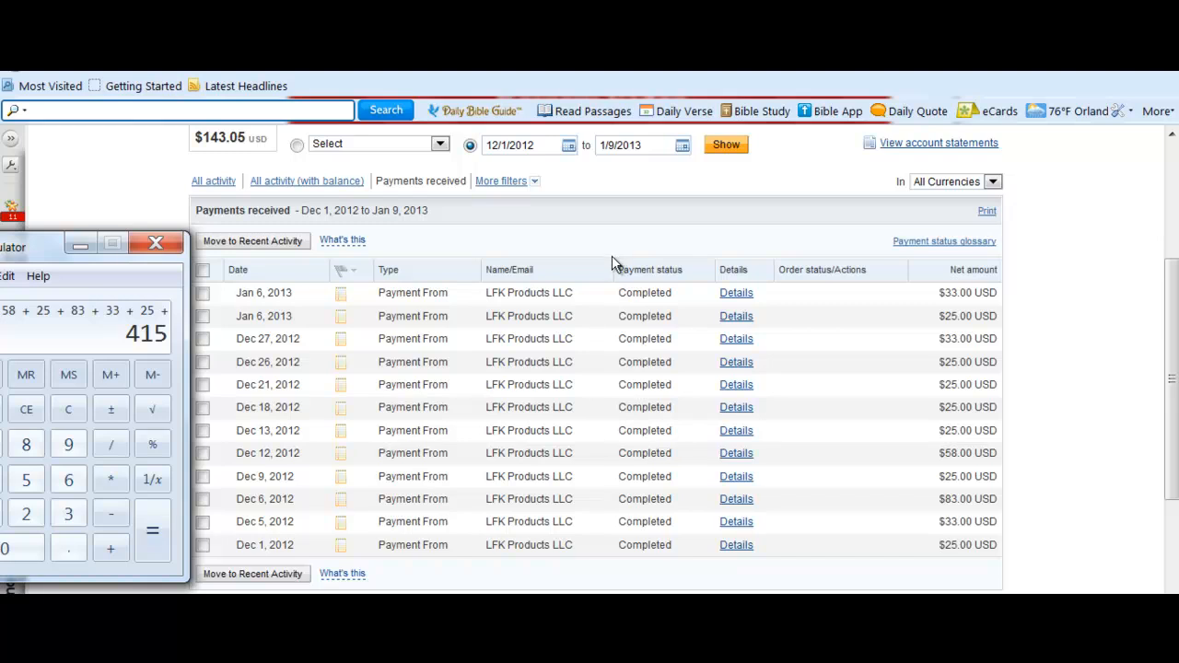
mouse_move(670, 193)
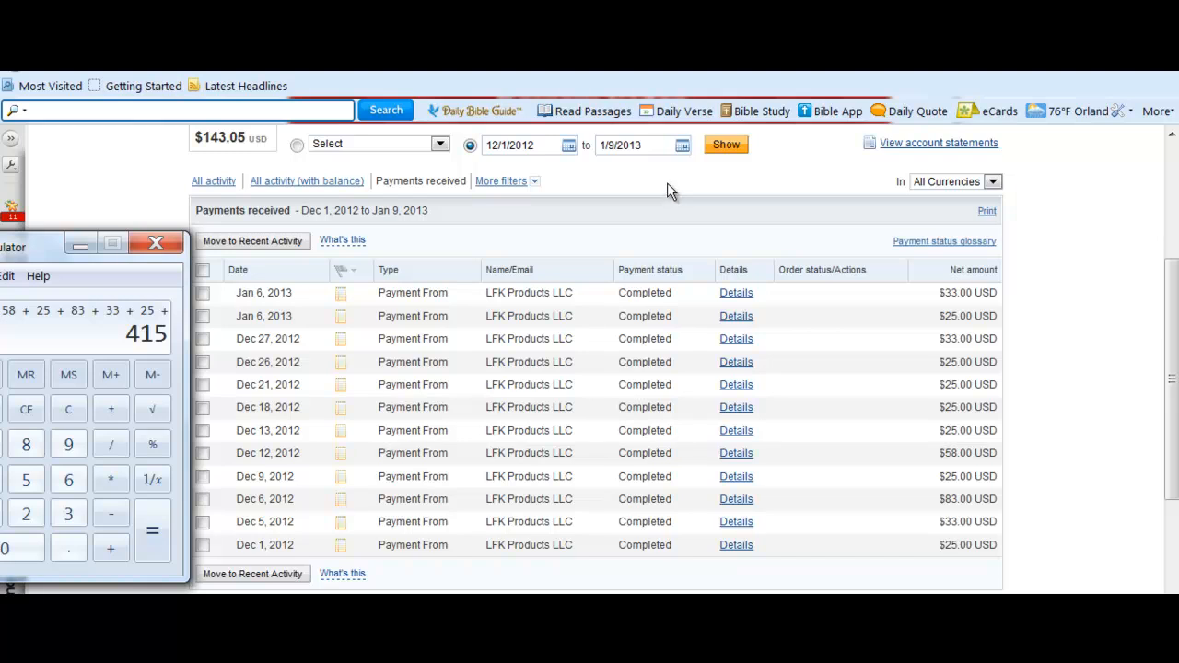
mouse_move(657, 233)
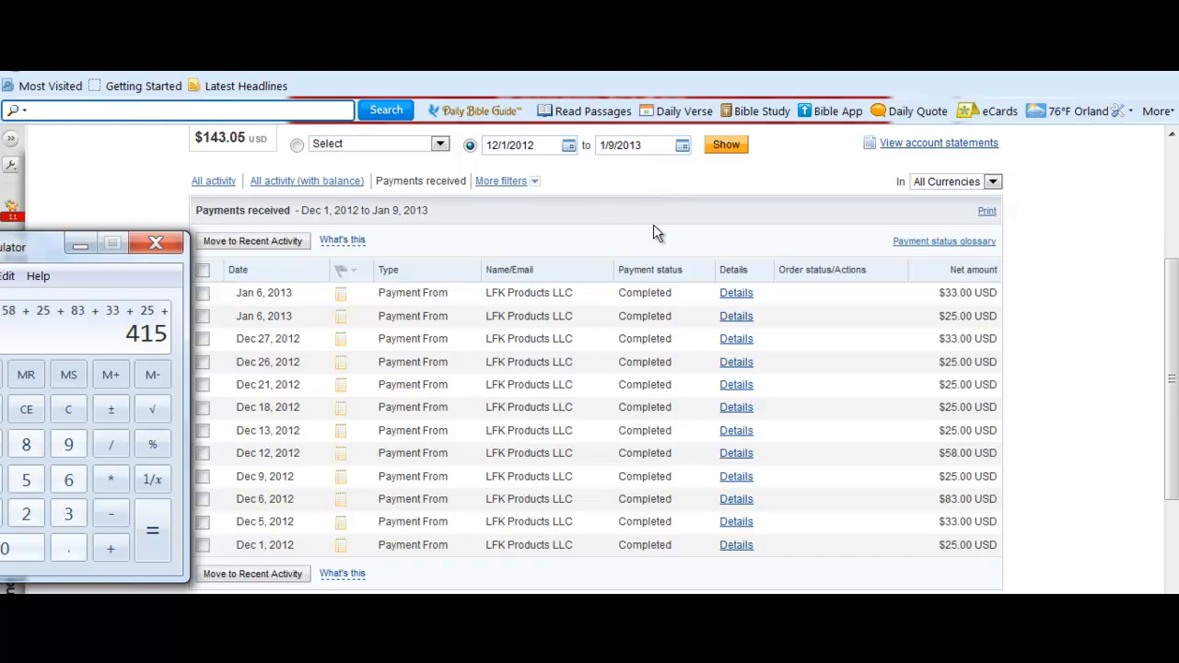
mouse_move(546, 234)
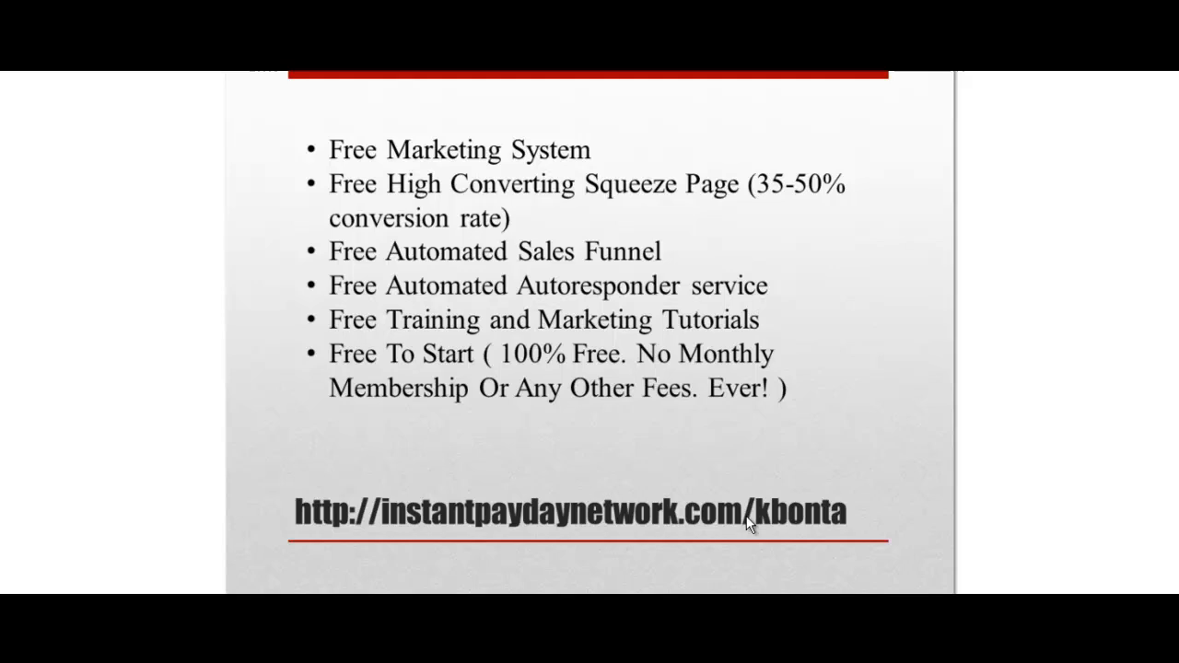
mouse_move(573, 237)
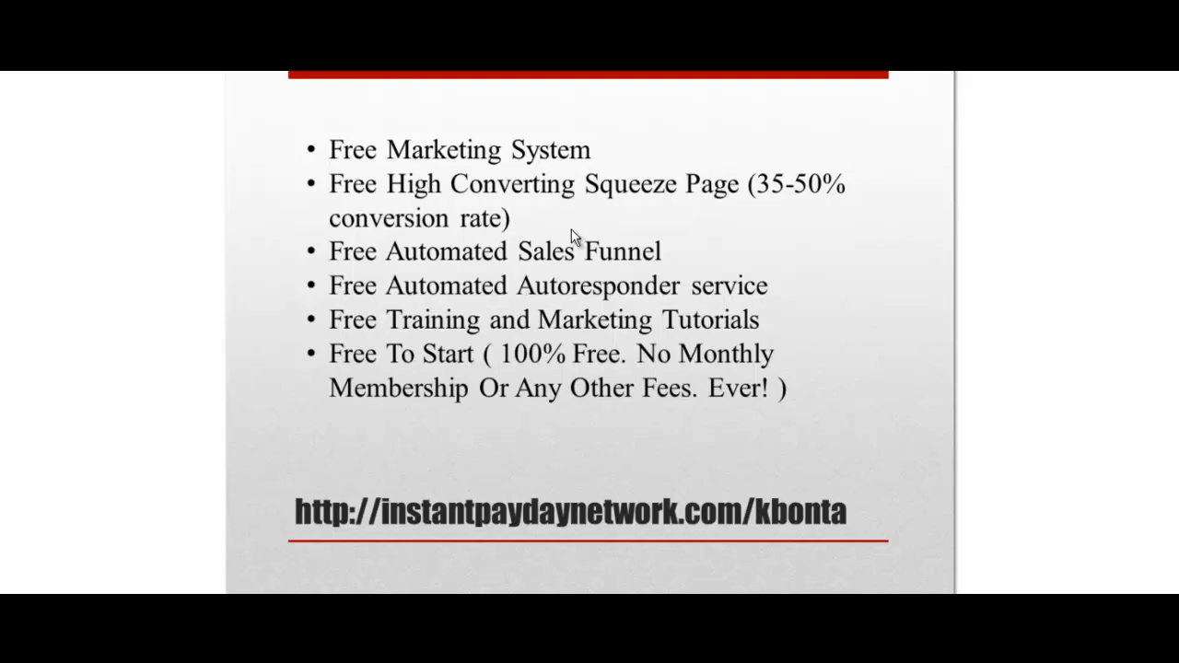
mouse_move(651, 221)
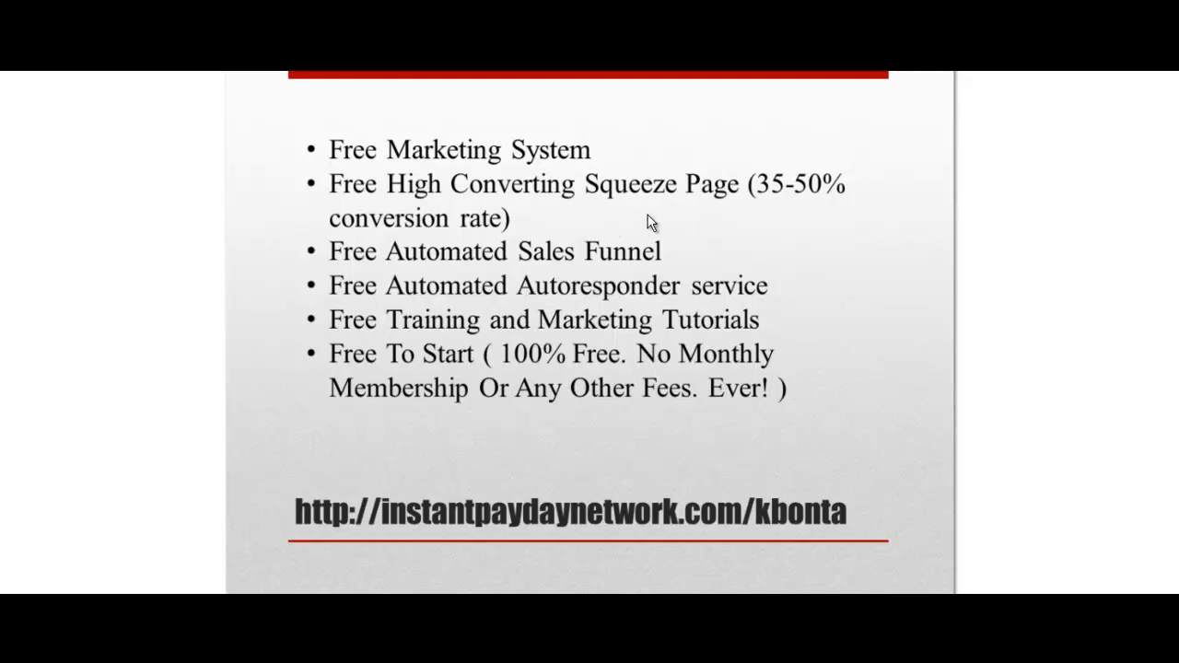
mouse_move(677, 263)
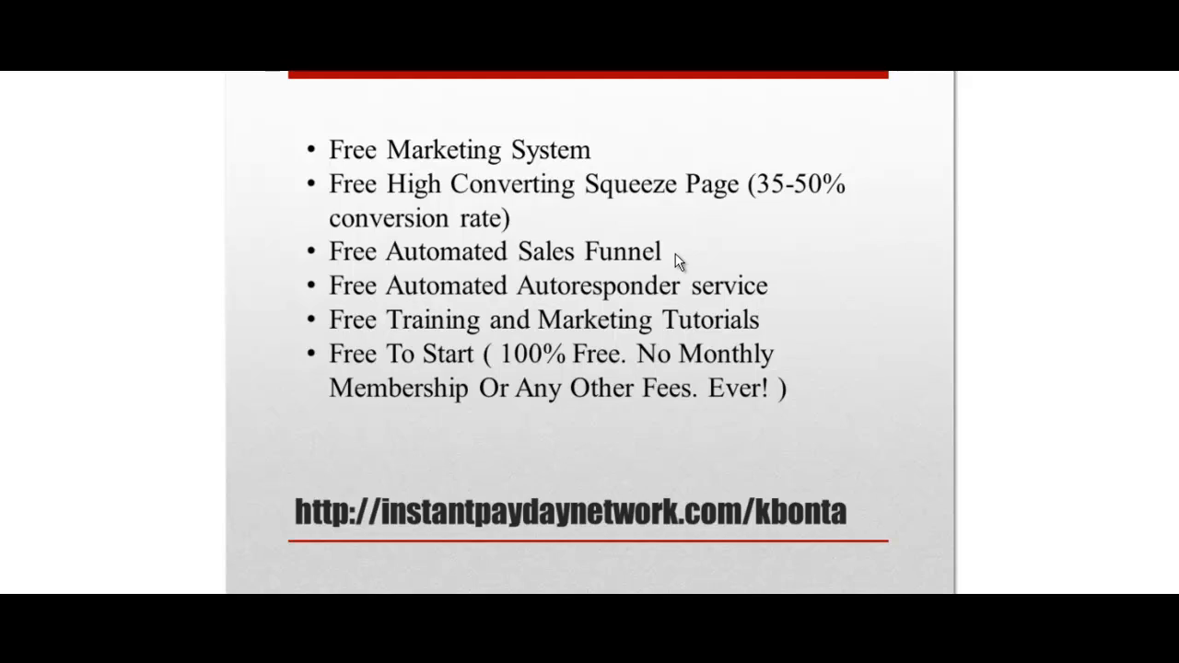
mouse_move(811, 304)
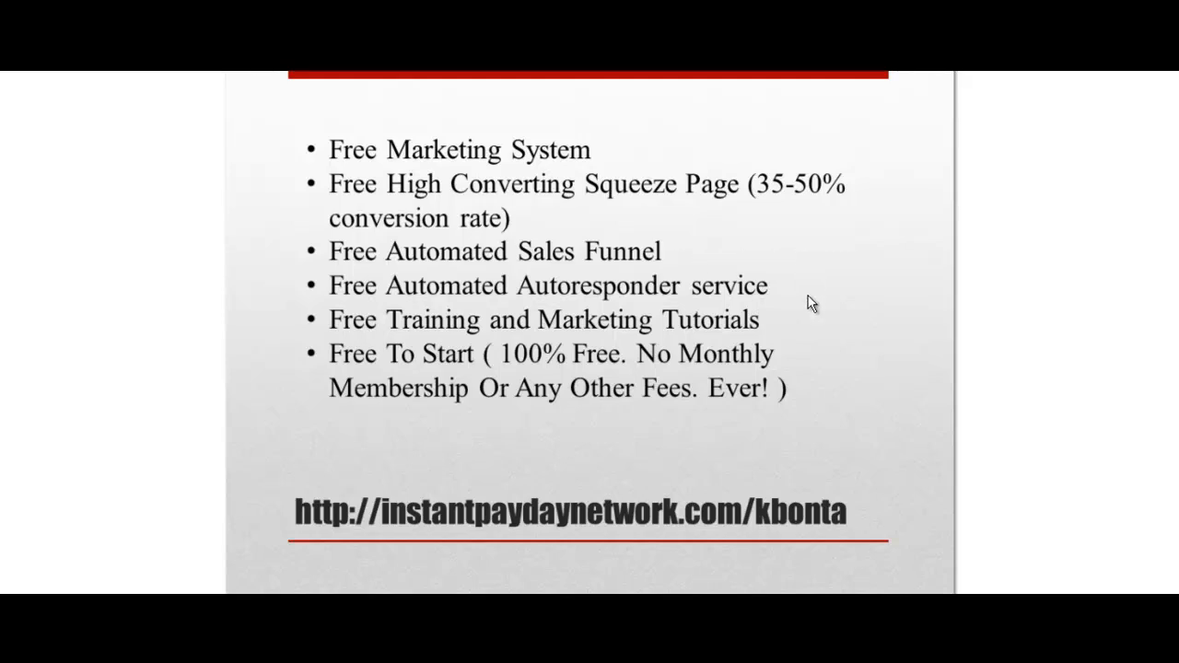
mouse_move(781, 320)
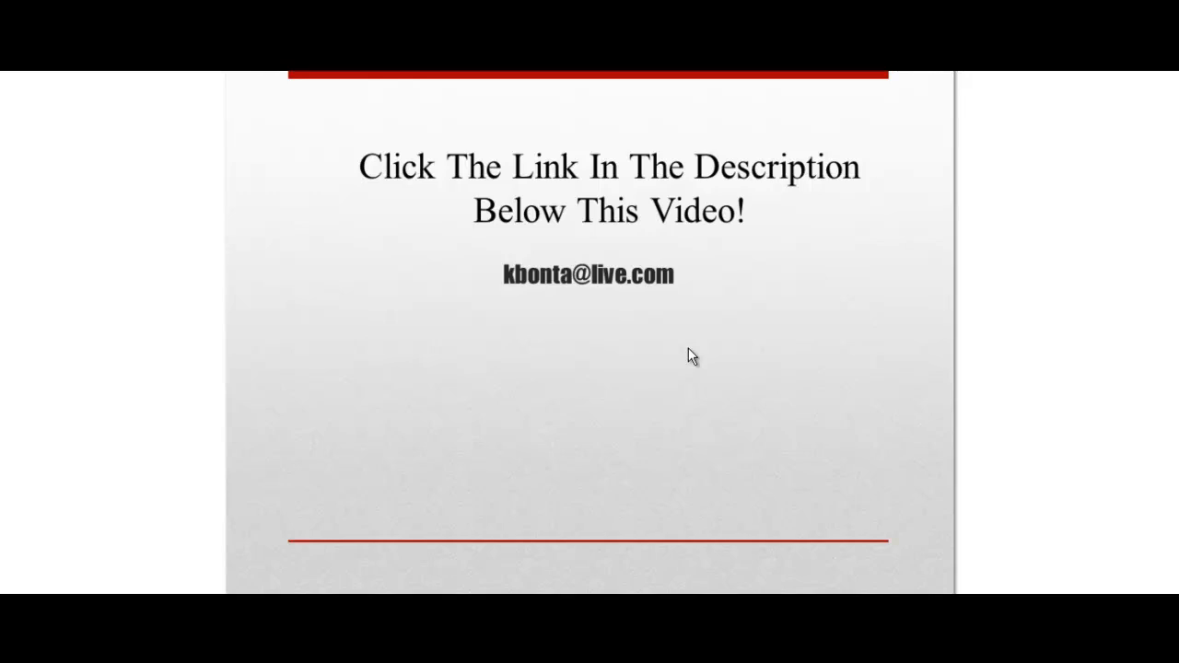
mouse_move(712, 348)
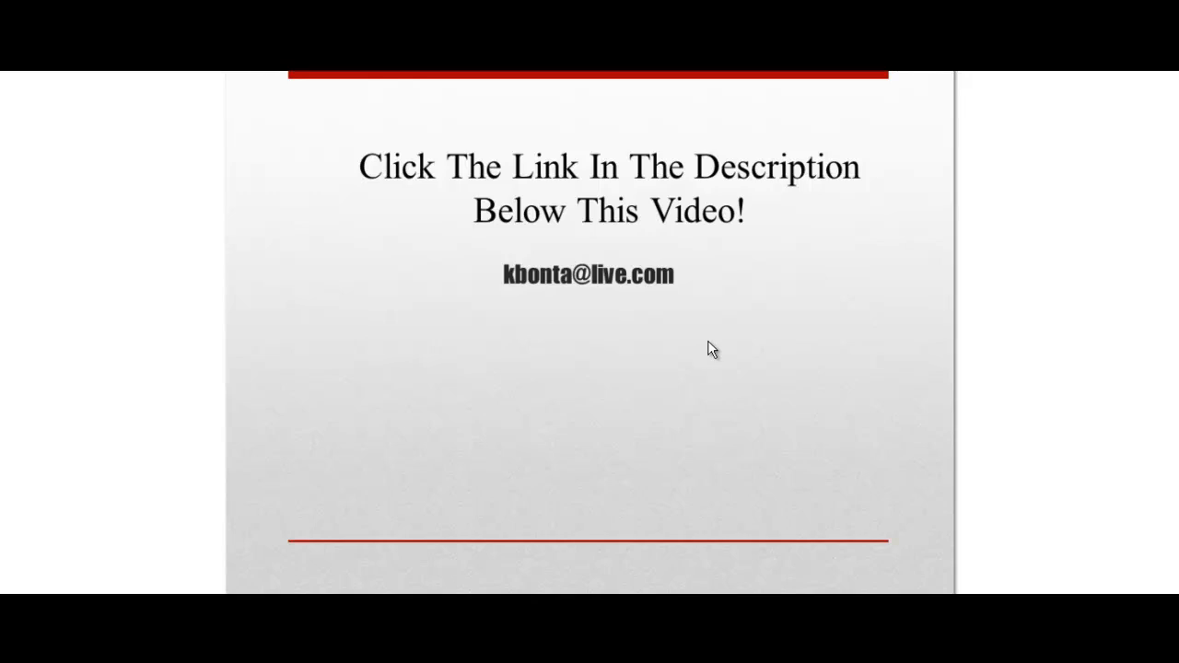
mouse_move(1129, 279)
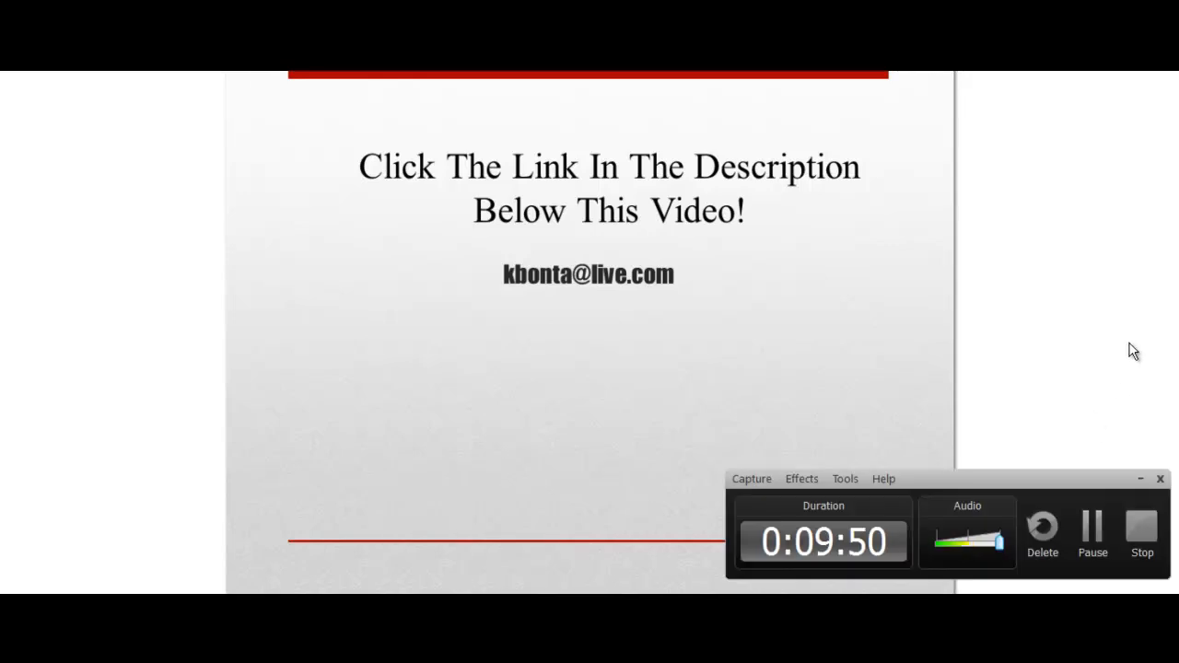
mouse_move(1033, 343)
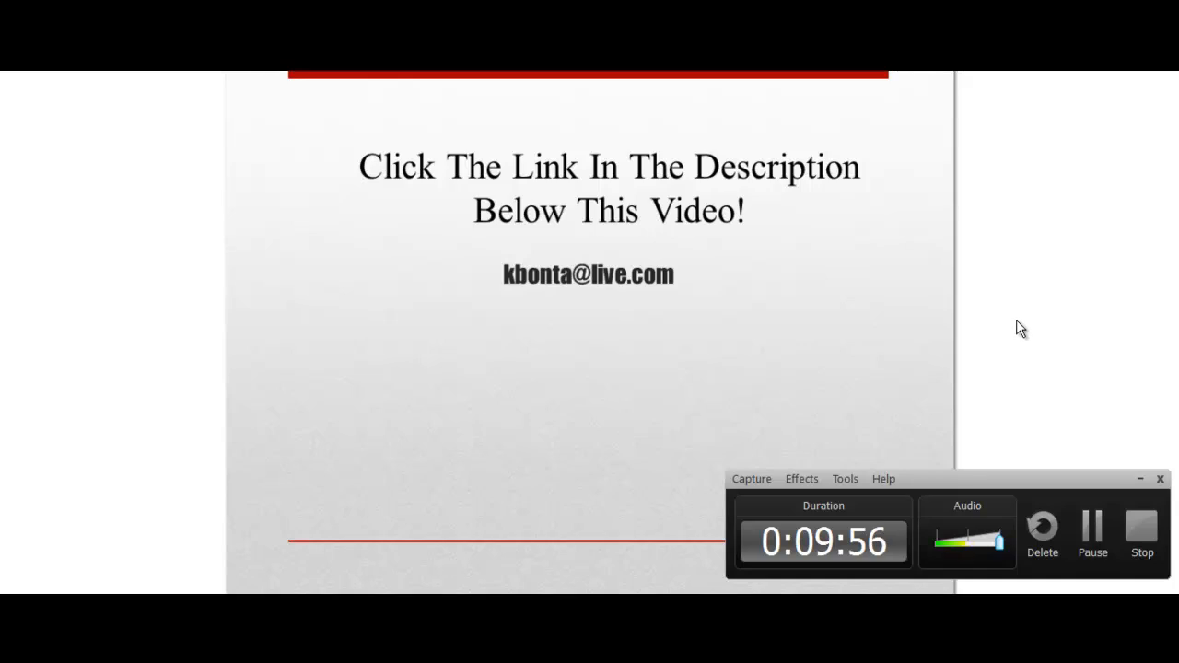
mouse_move(1036, 333)
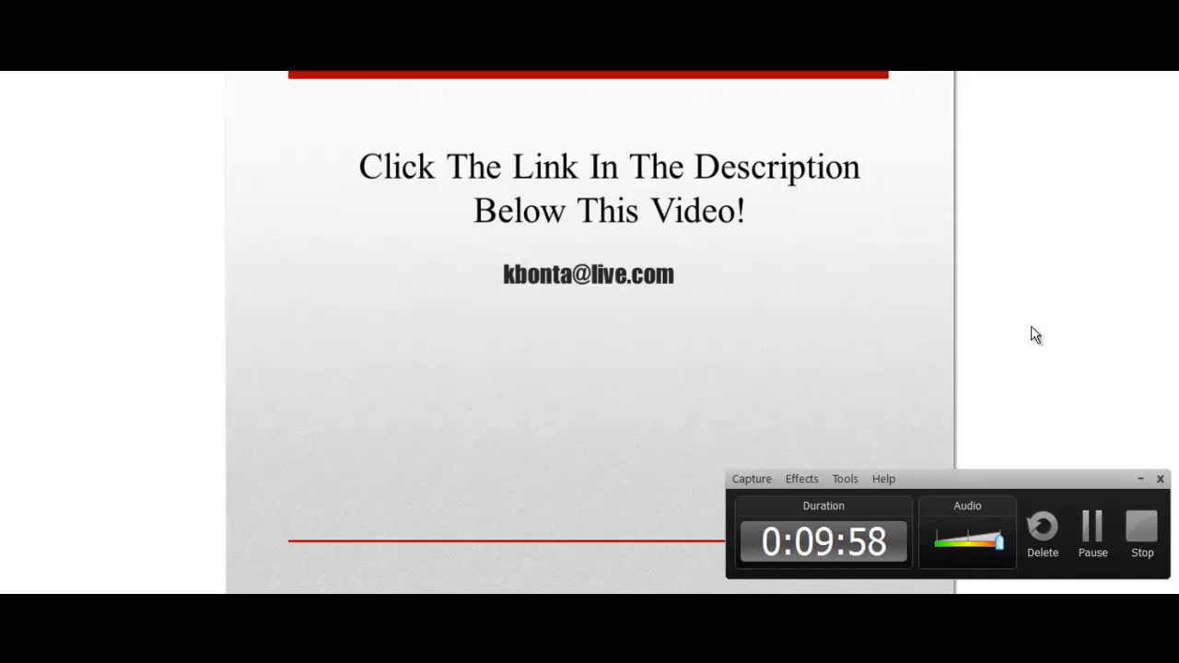